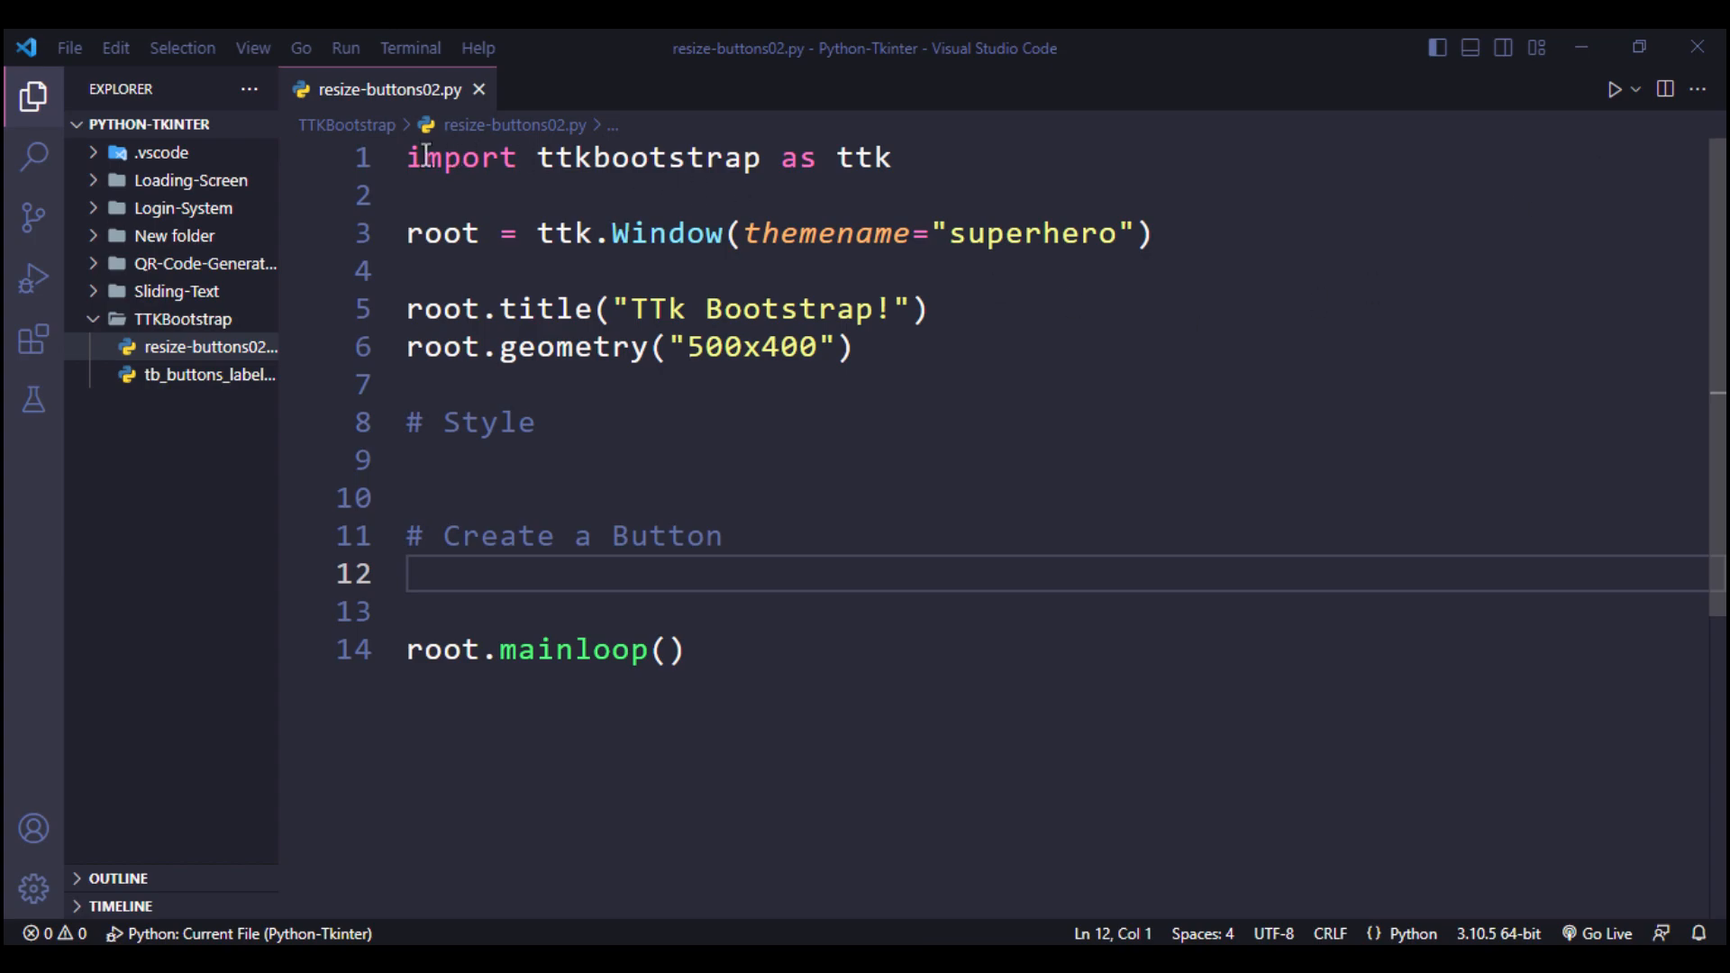
Create my_button = ttk.Button(text="Hello World!") below the window setup.
double_click(864, 157)
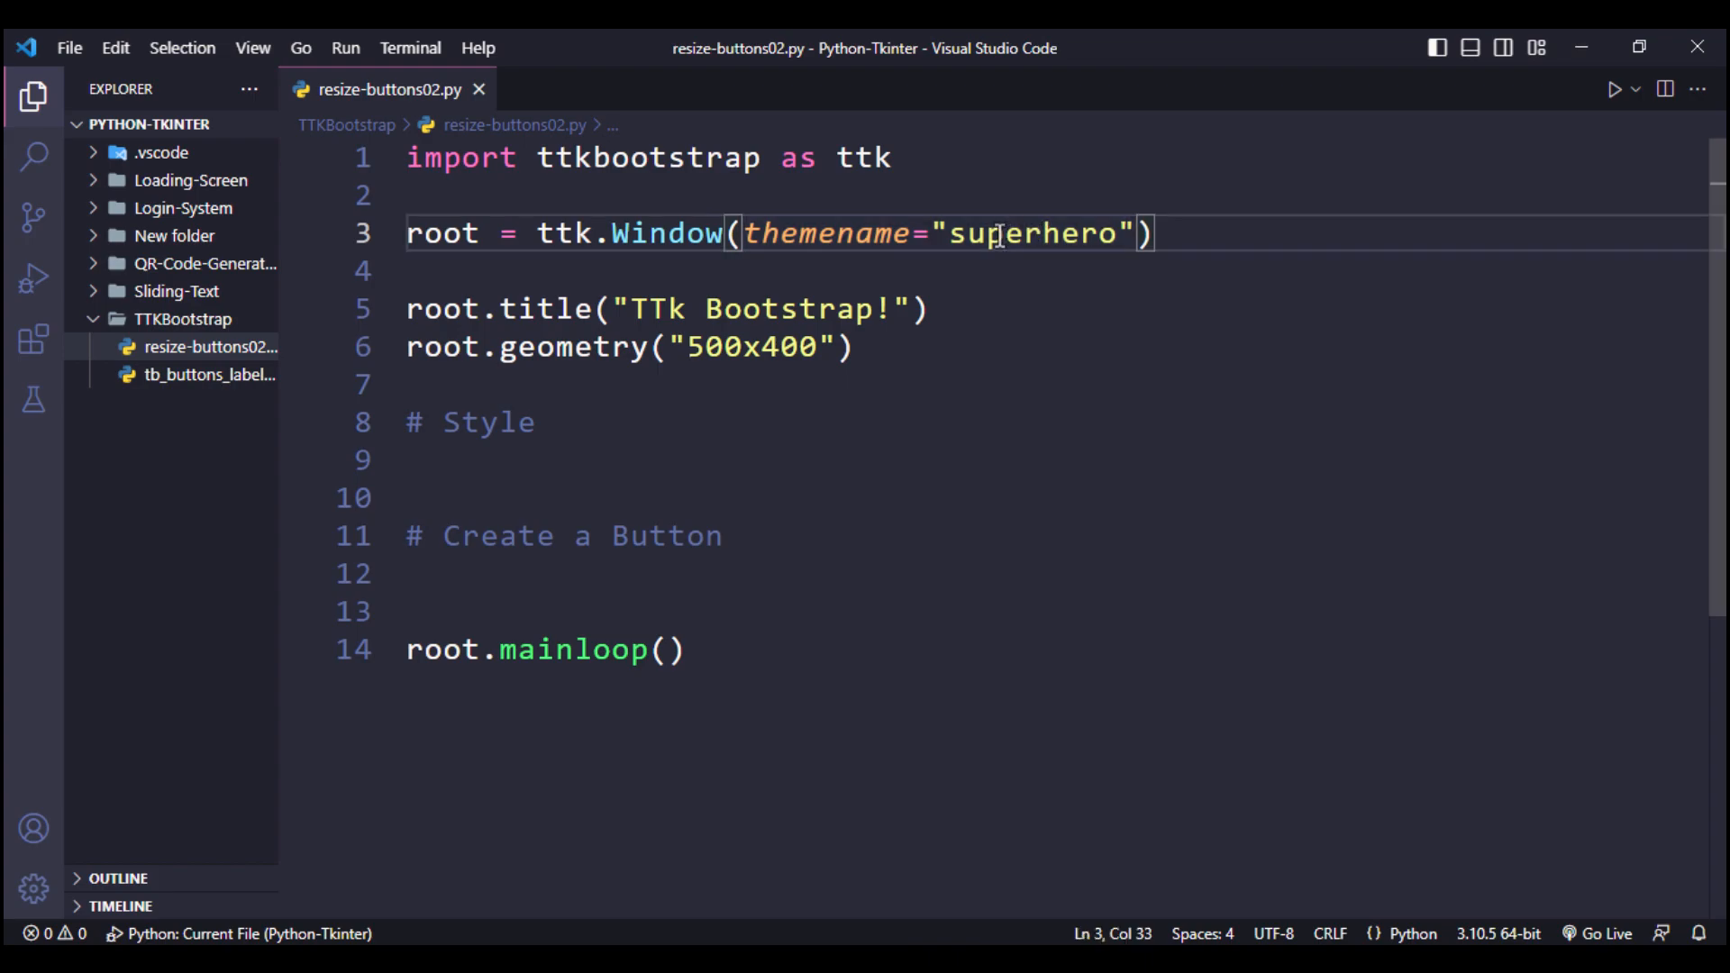
click(679, 346)
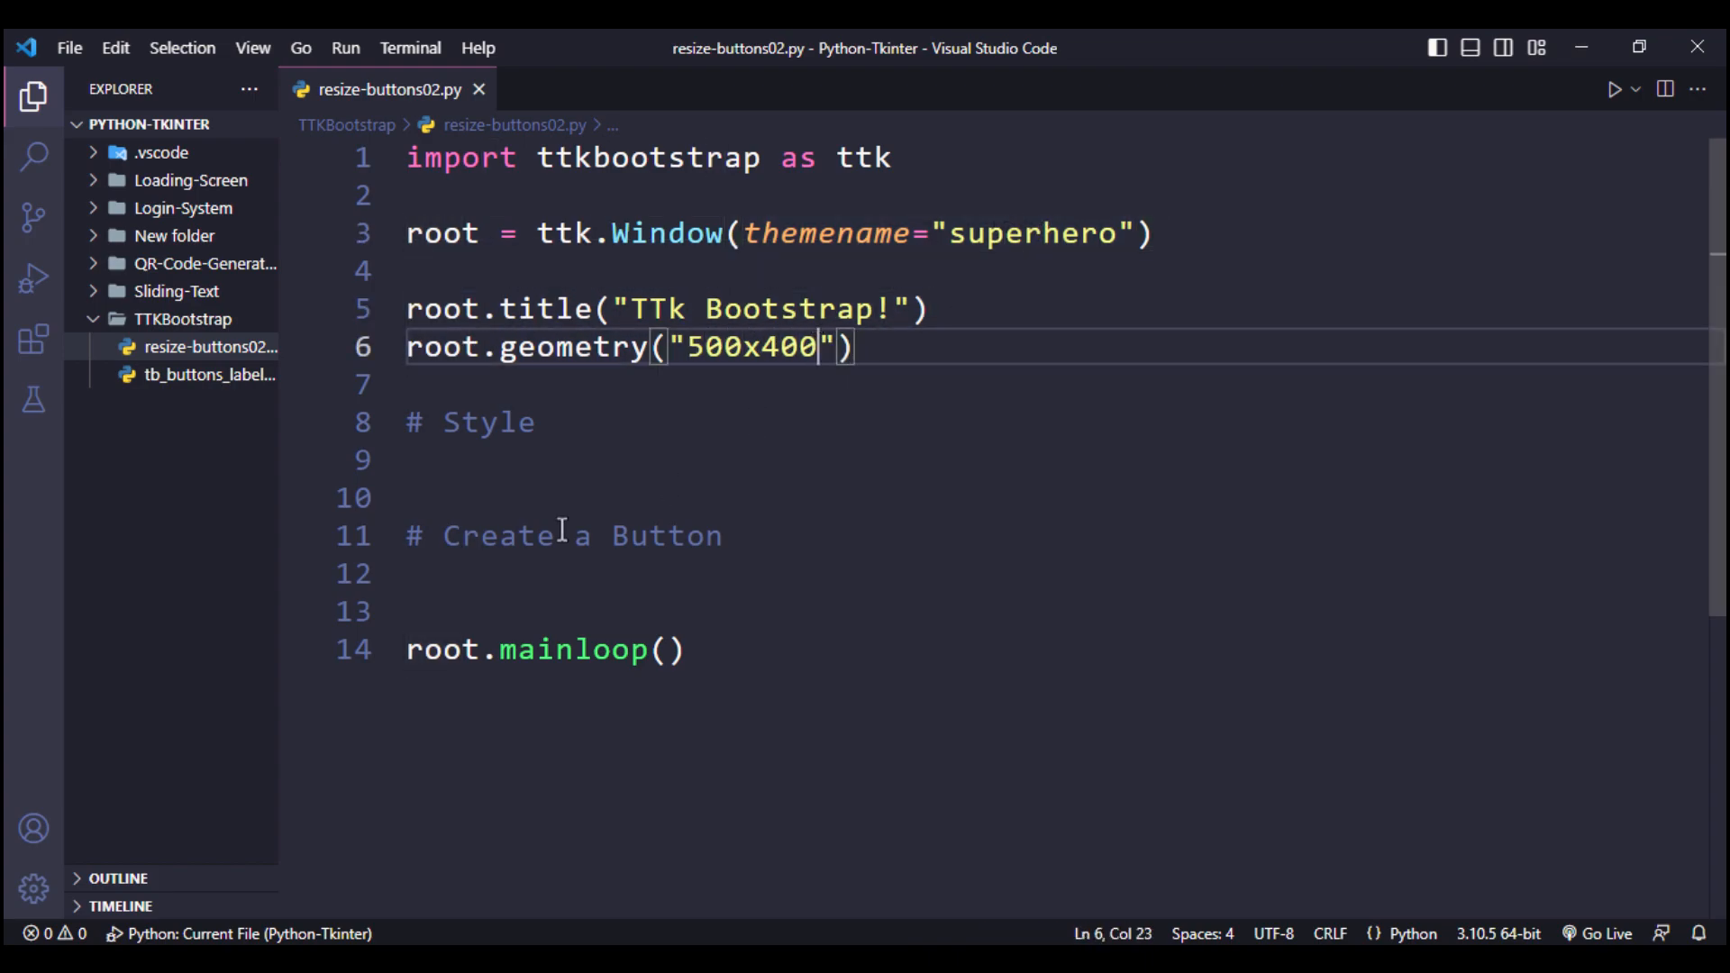
text(my)
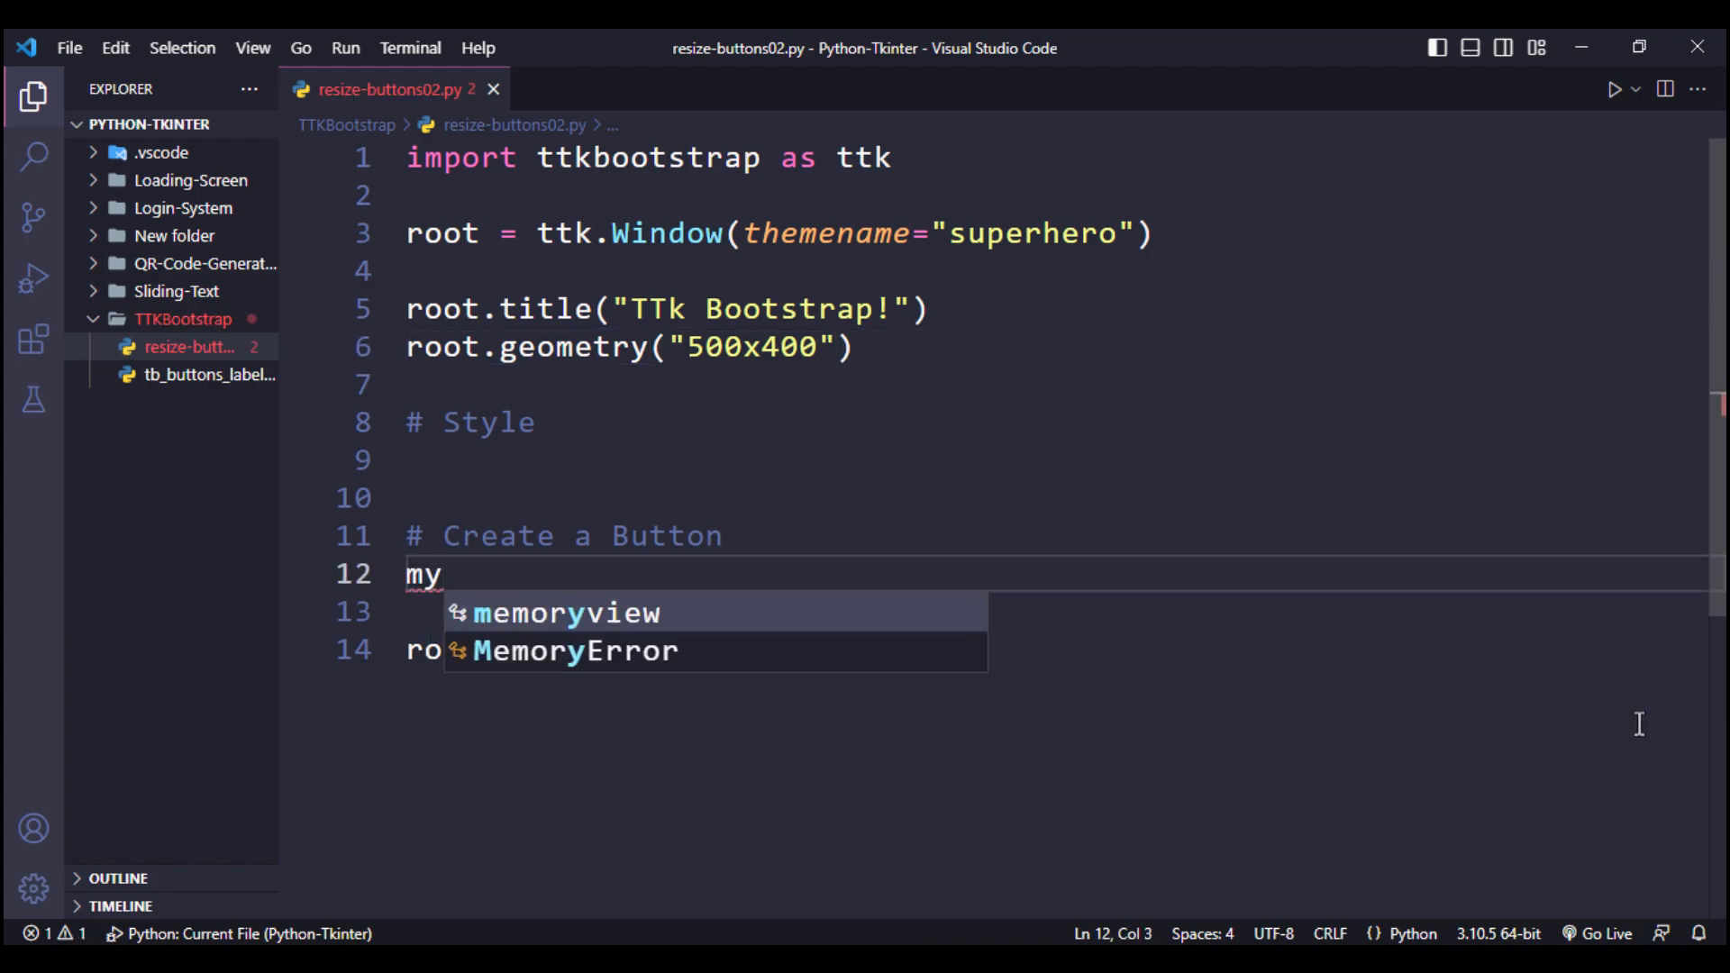
text(_button = t)
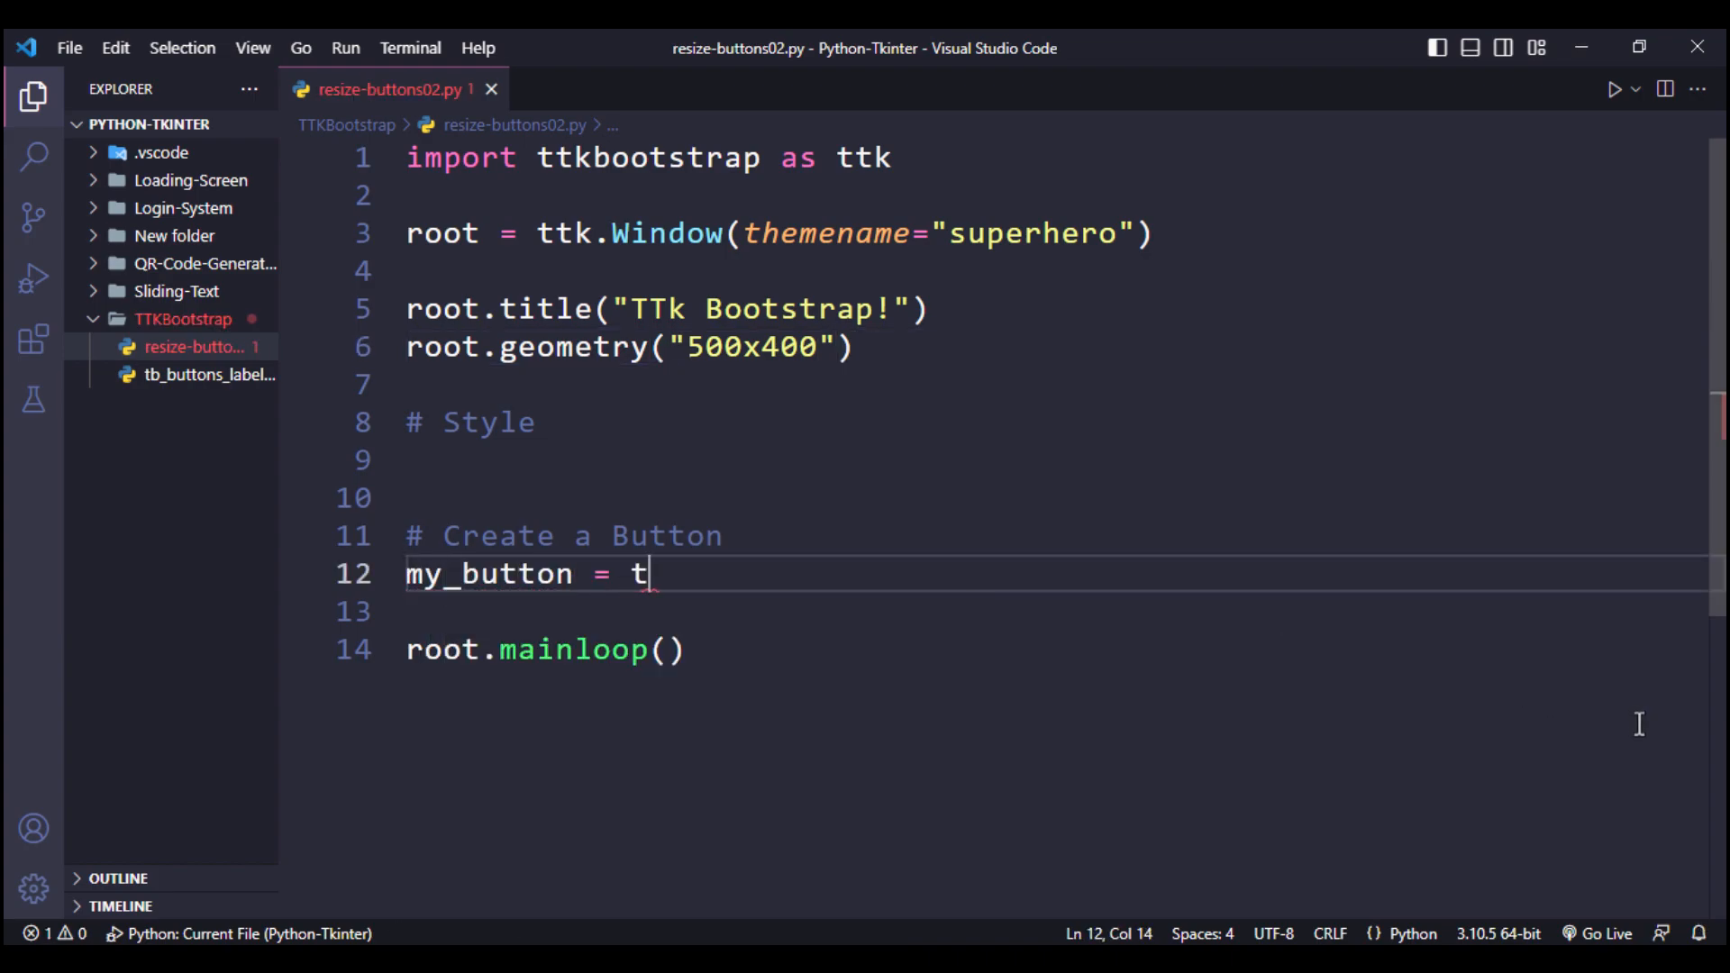
text(tk)
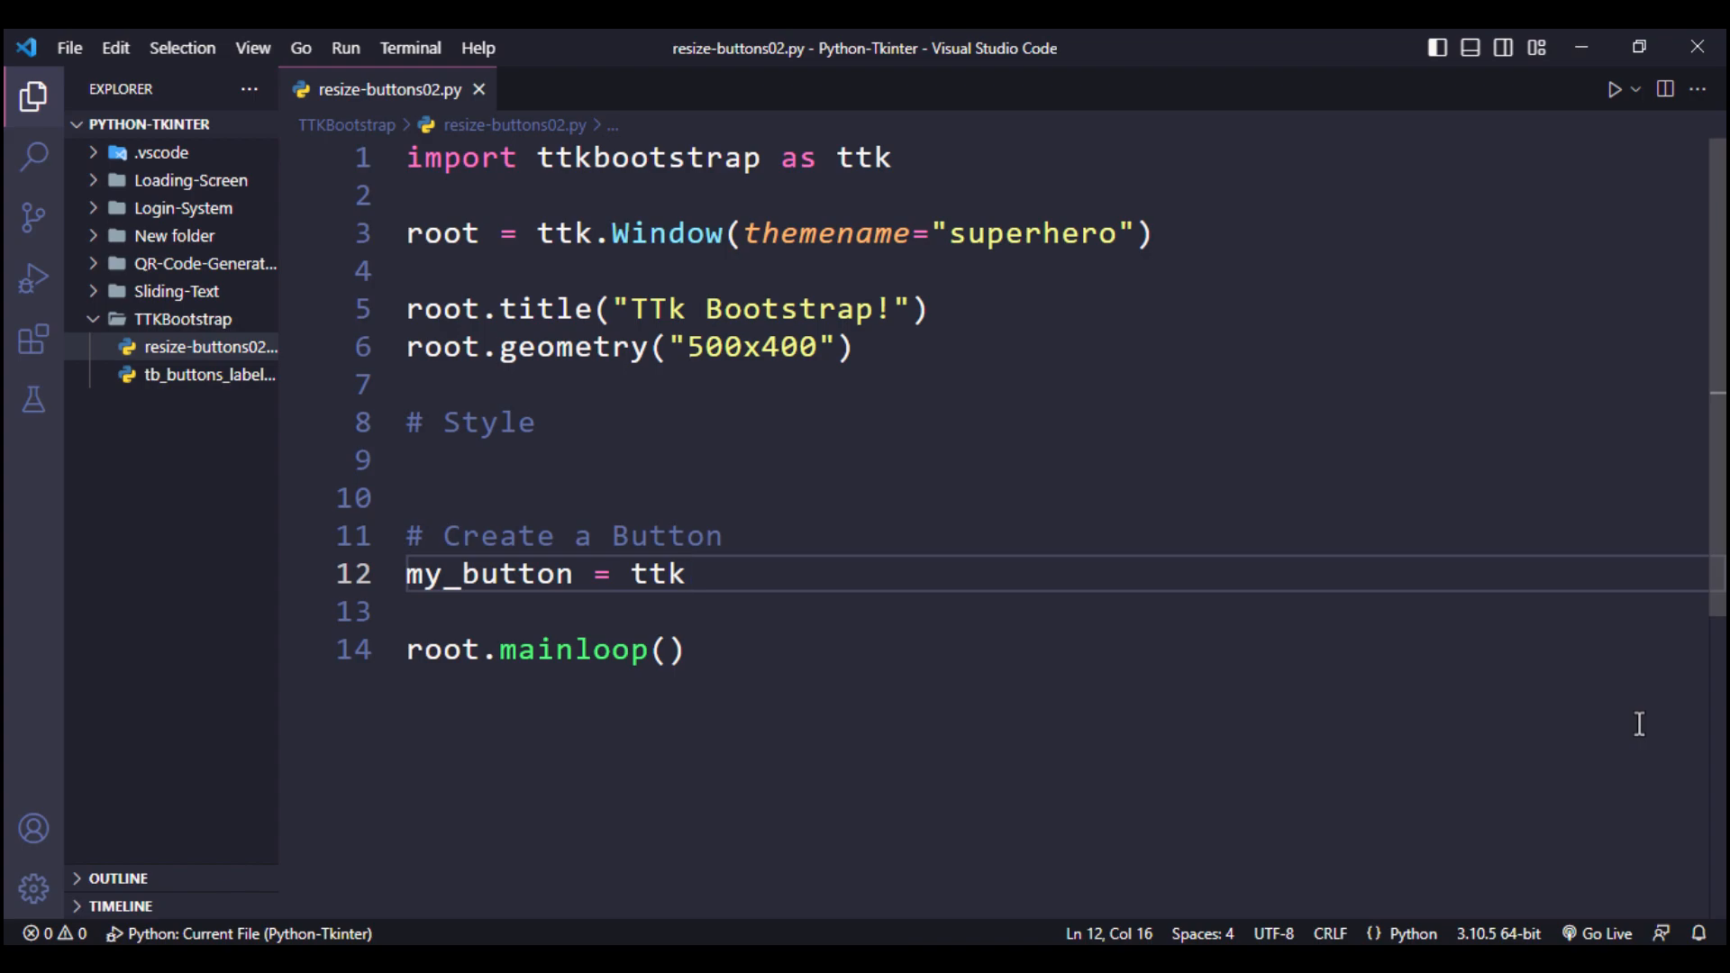
double_click(864, 157)
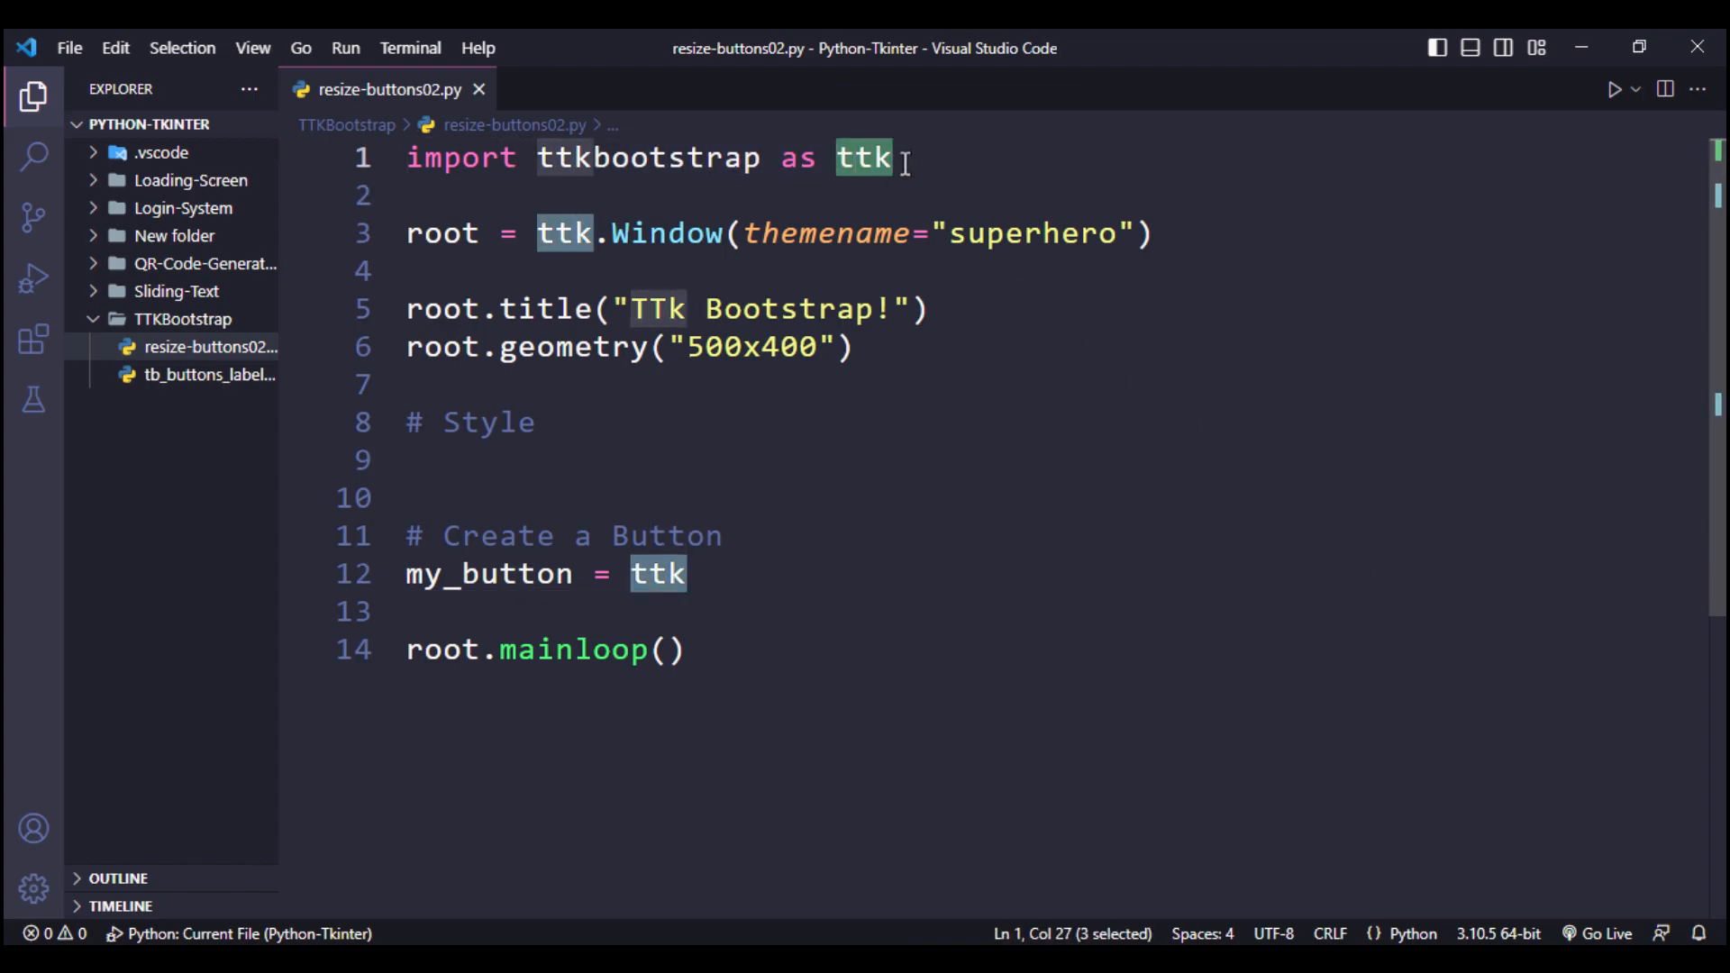
text(.)
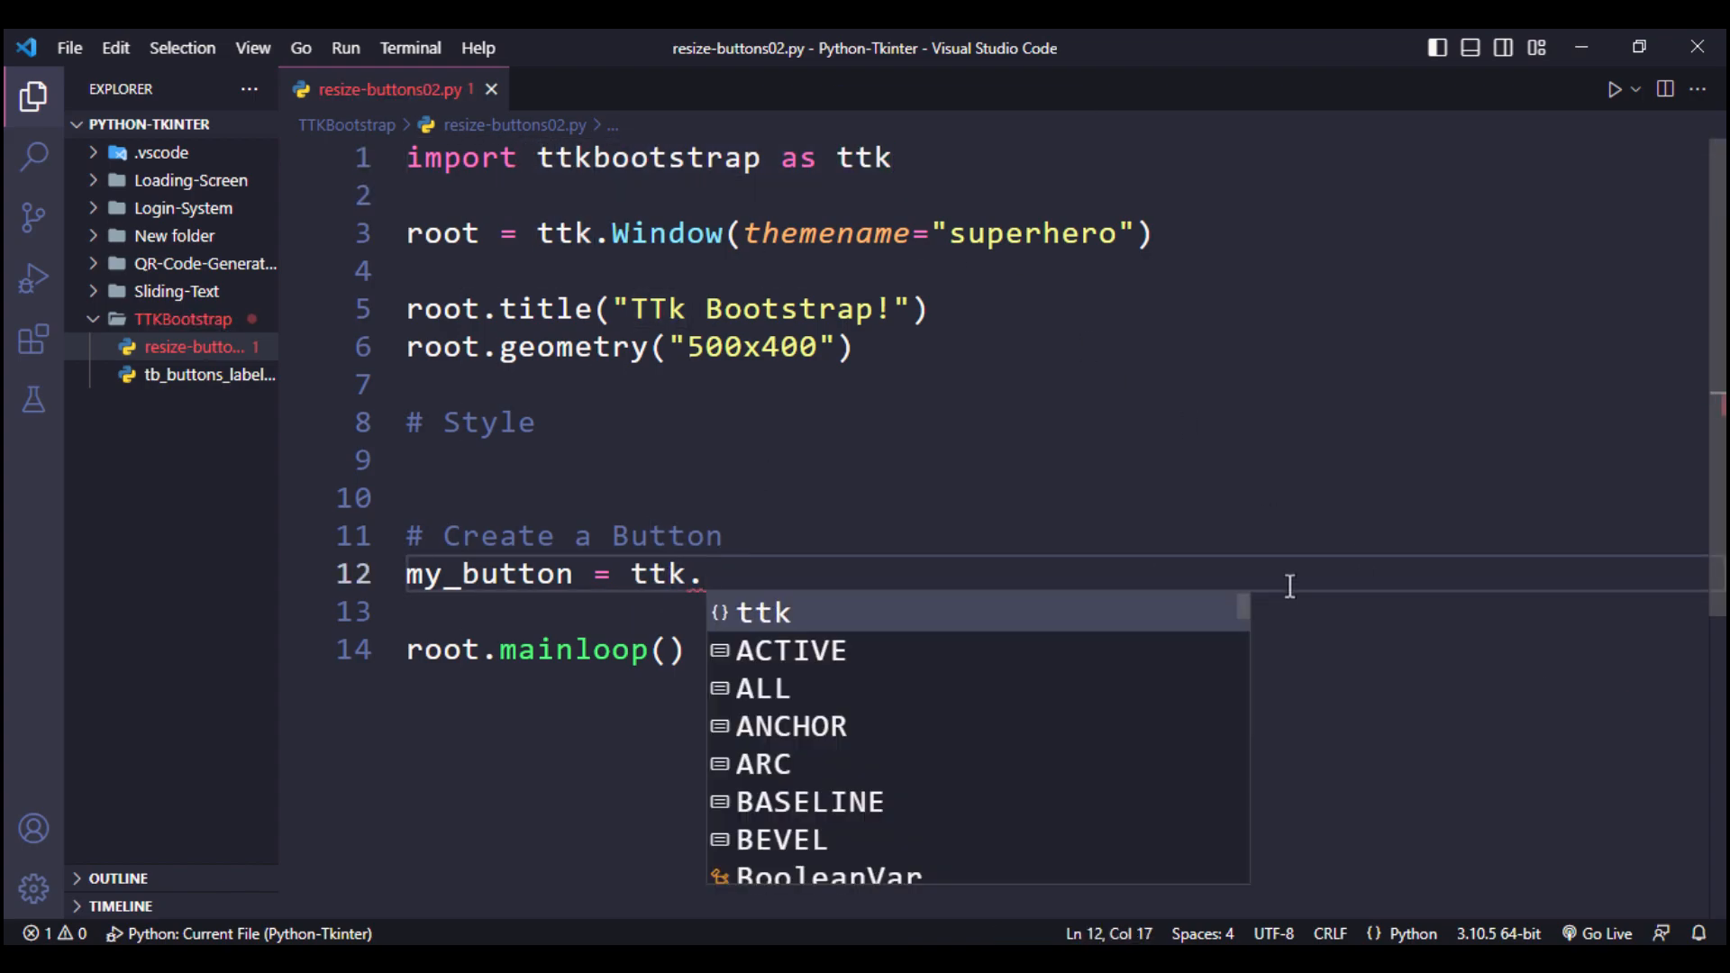
text(Button()
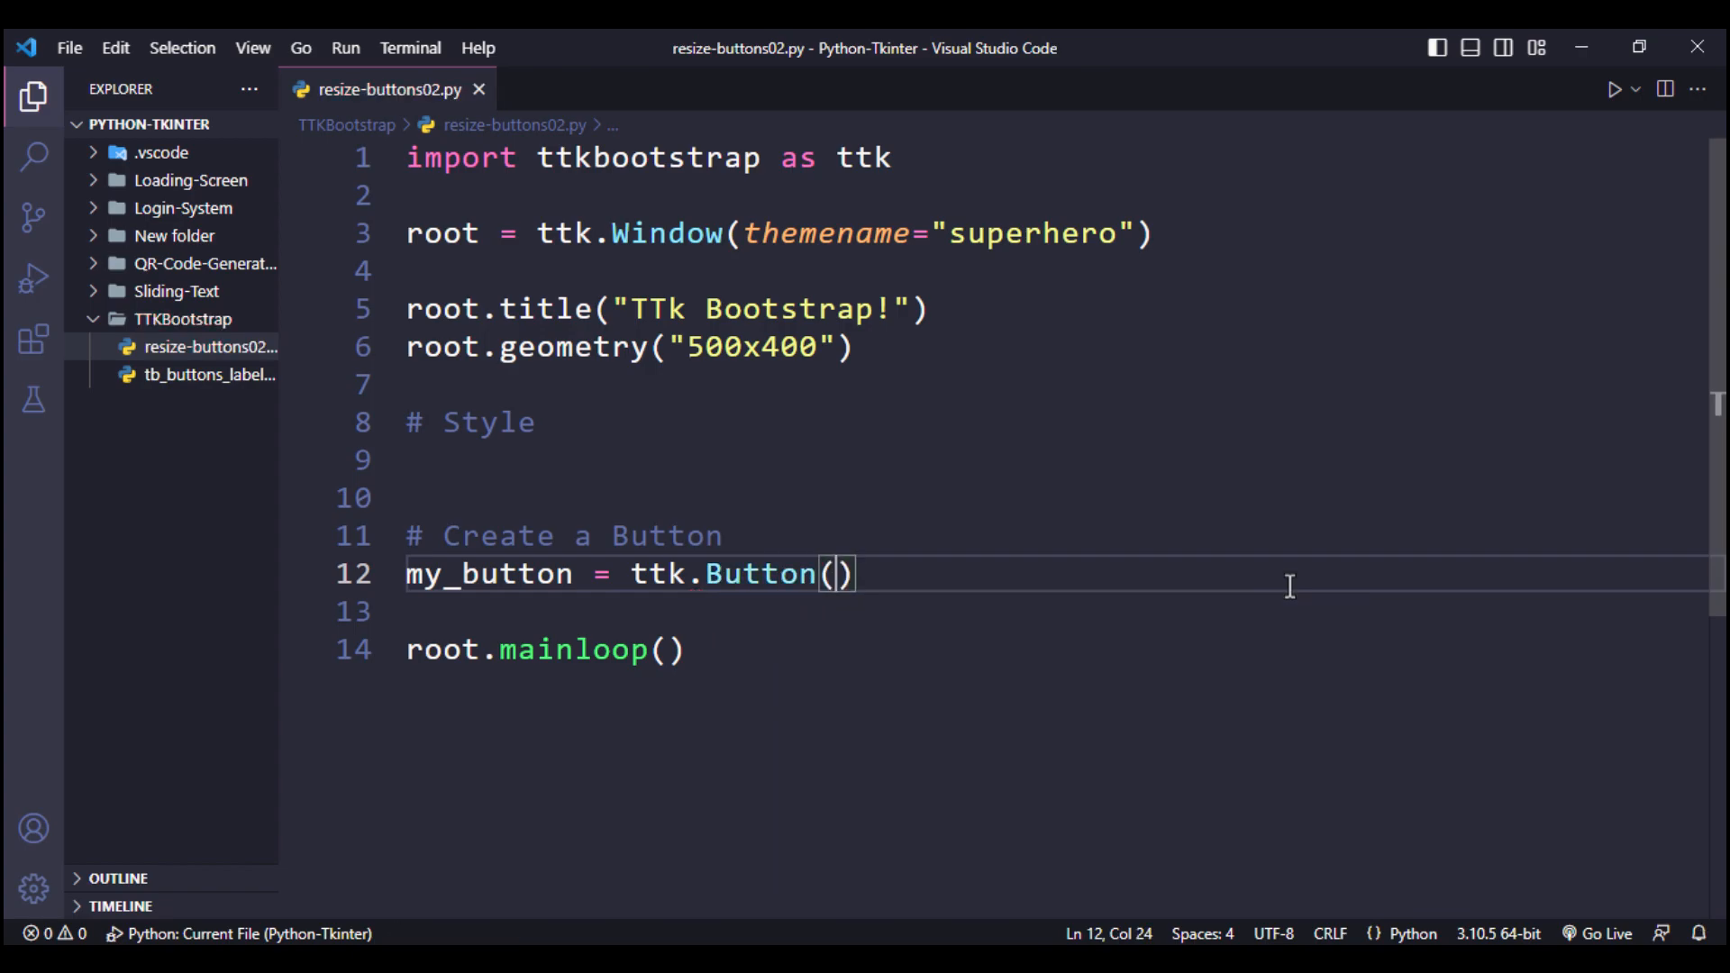
text(text=)
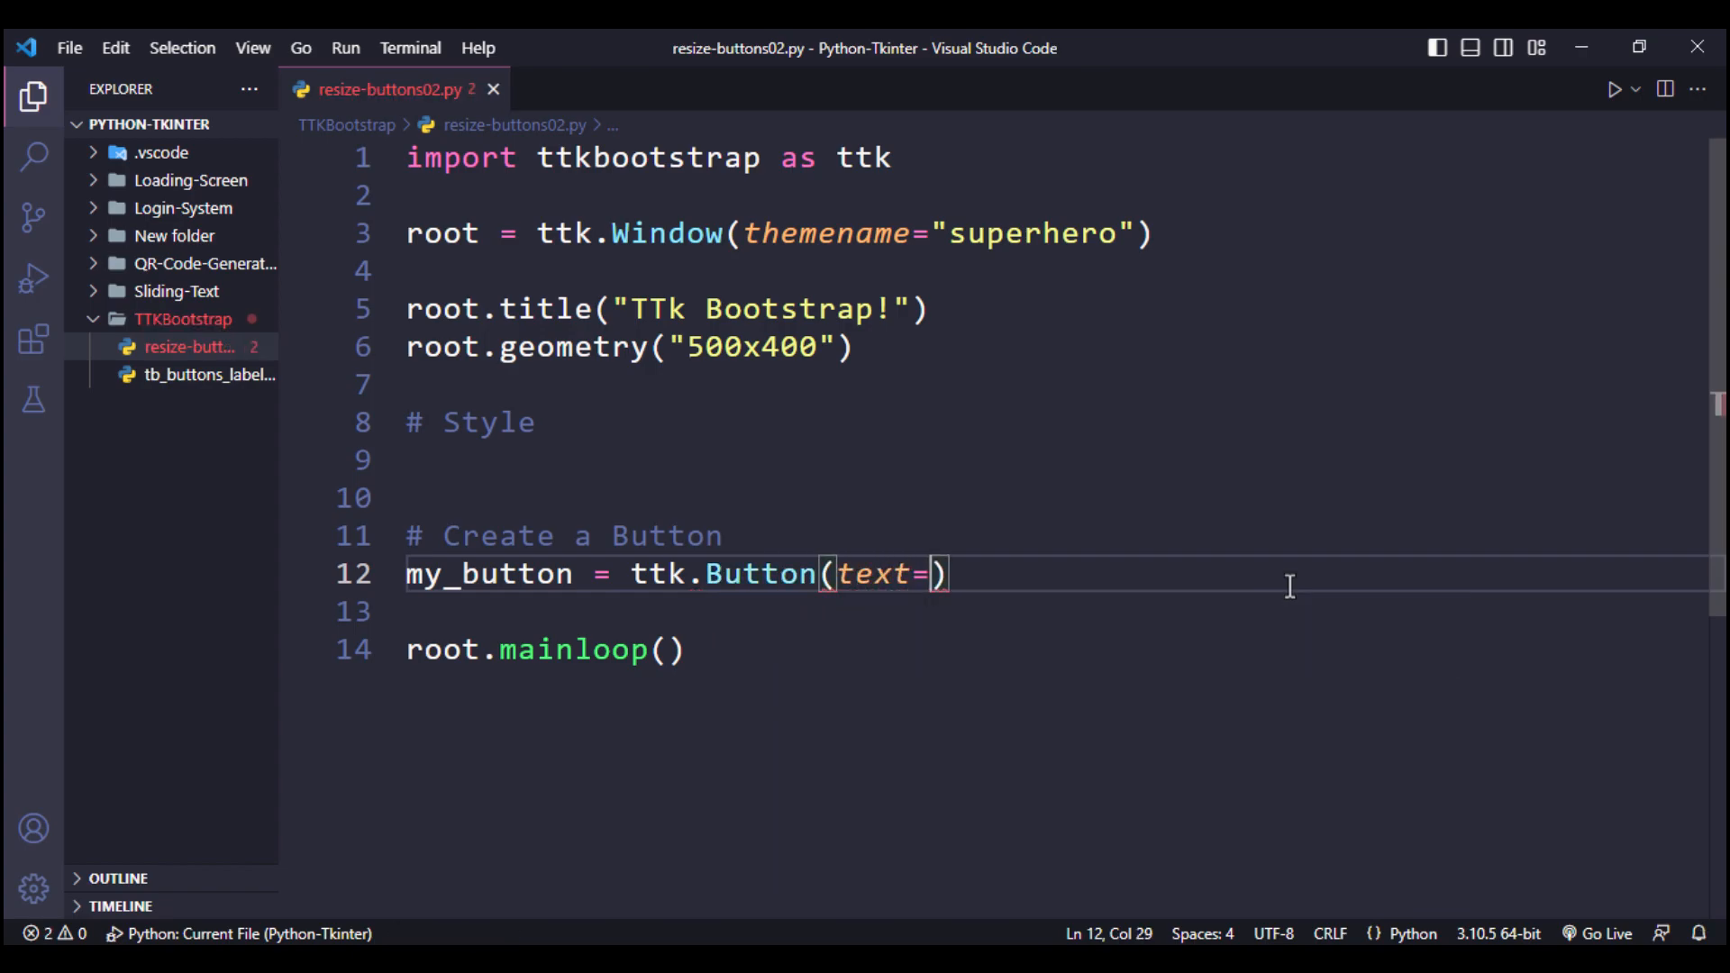
text("Hello World")
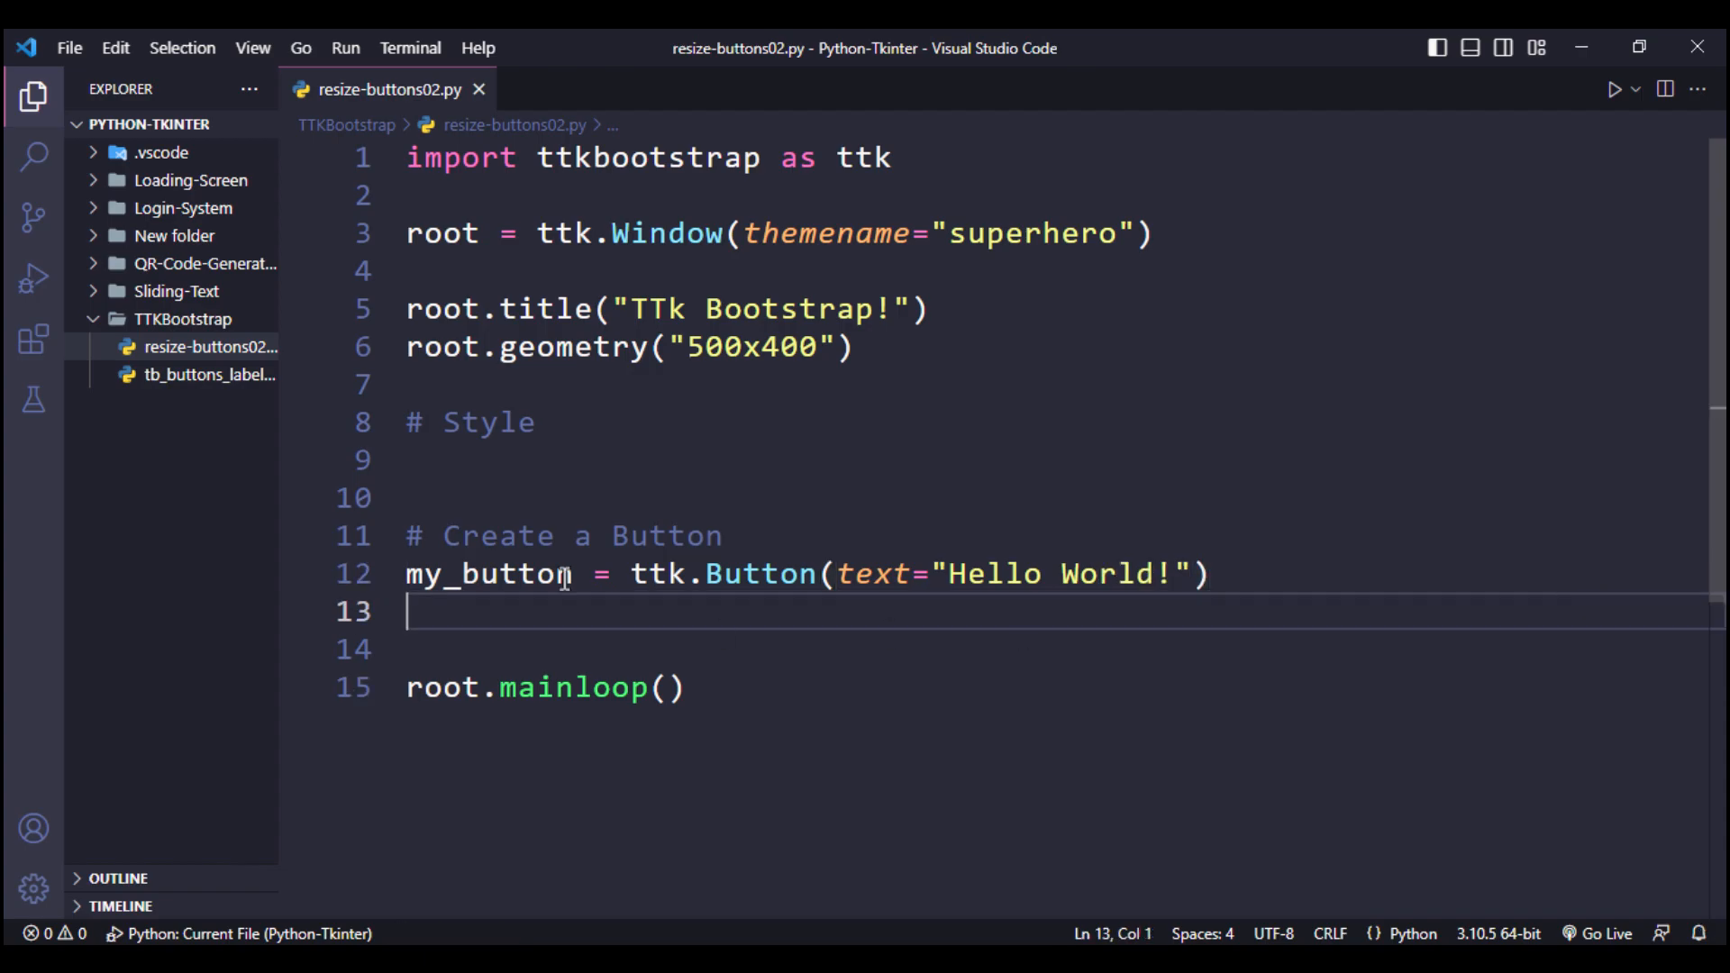
Pack the button with my_button.pack(pady=40).
text(my_button.)
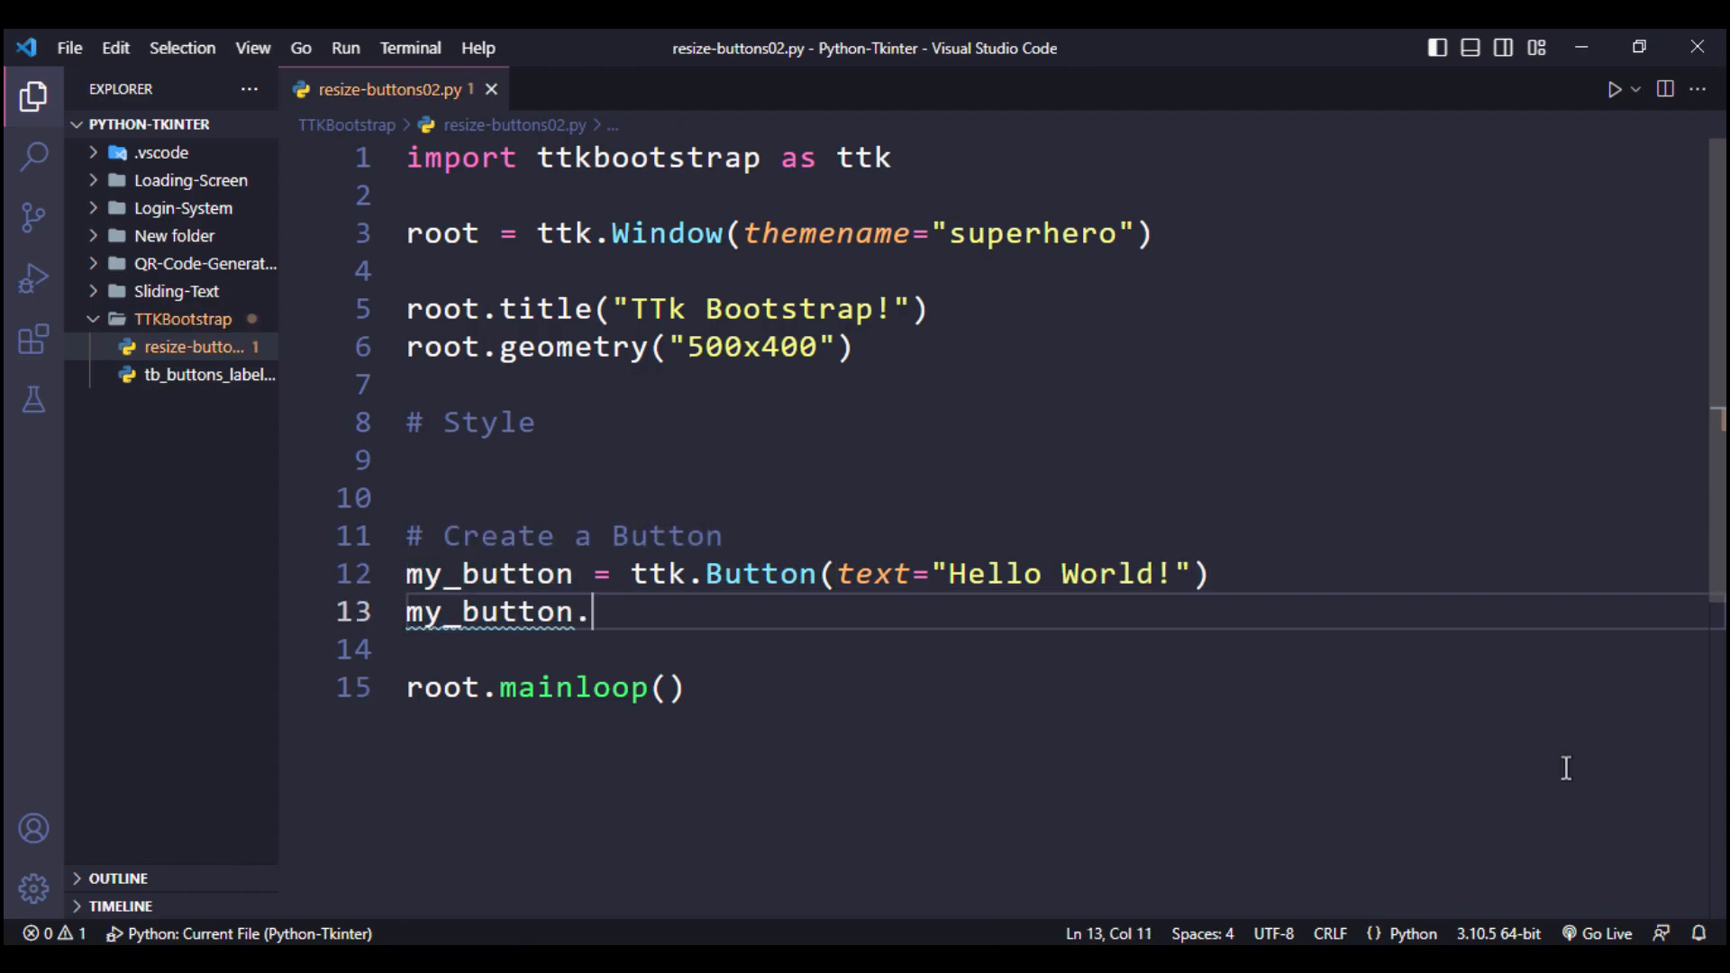
text(pack())
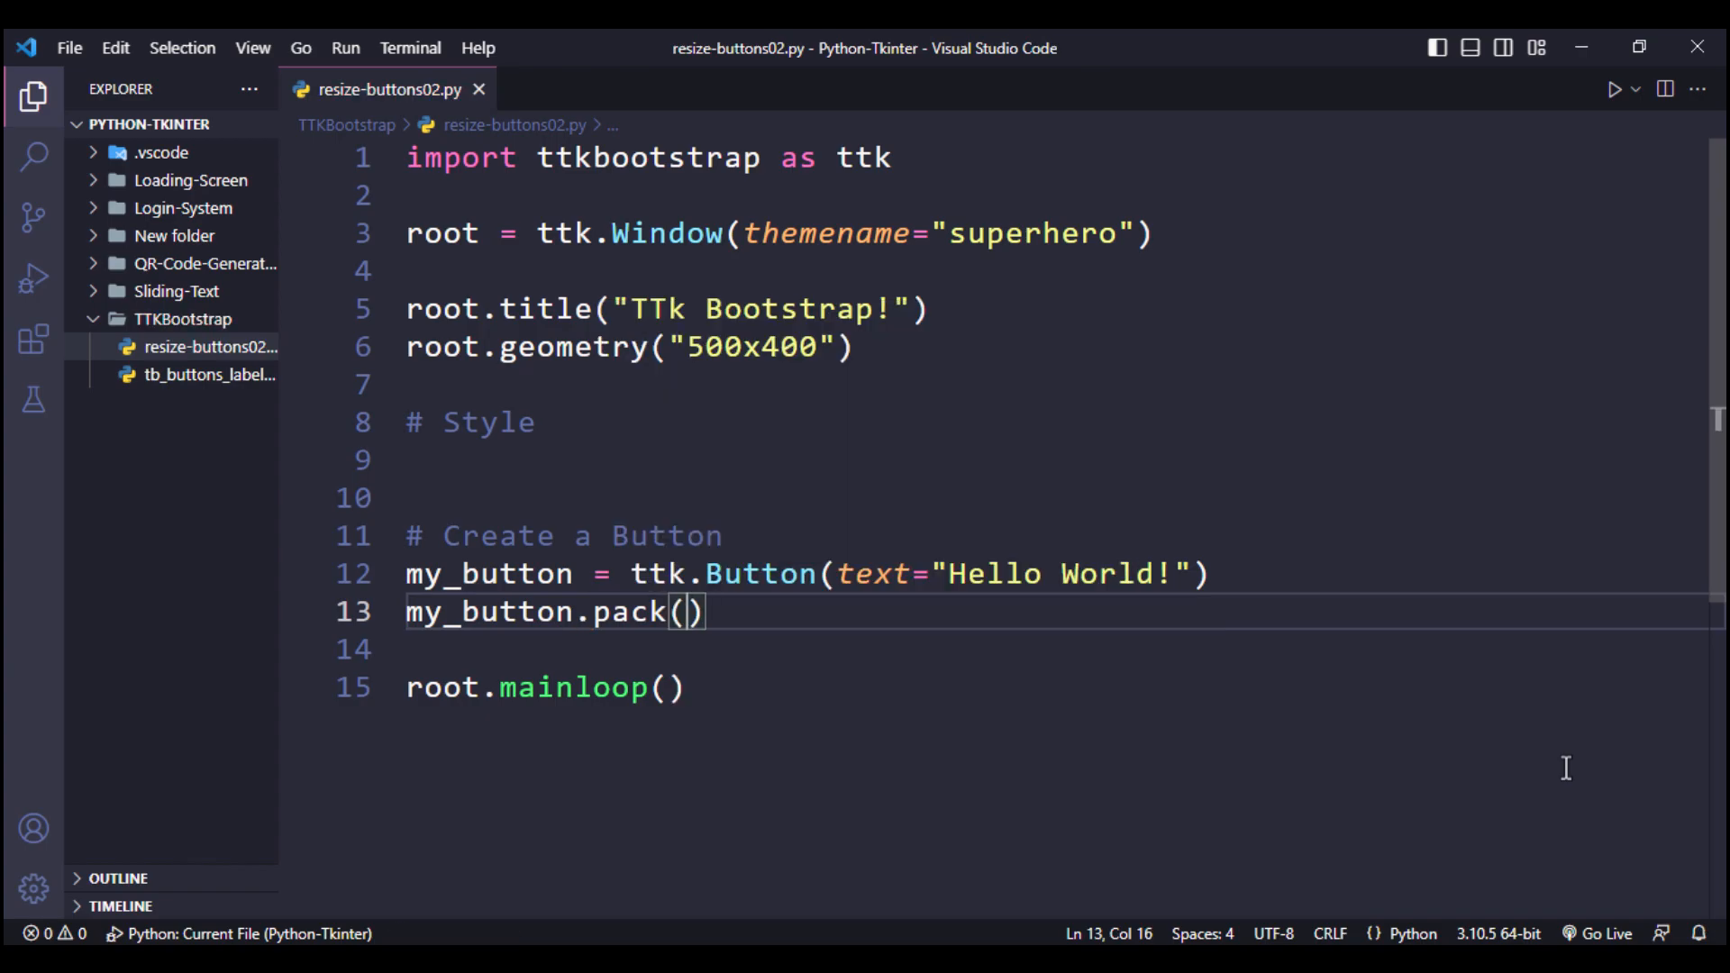
text(pady=40)
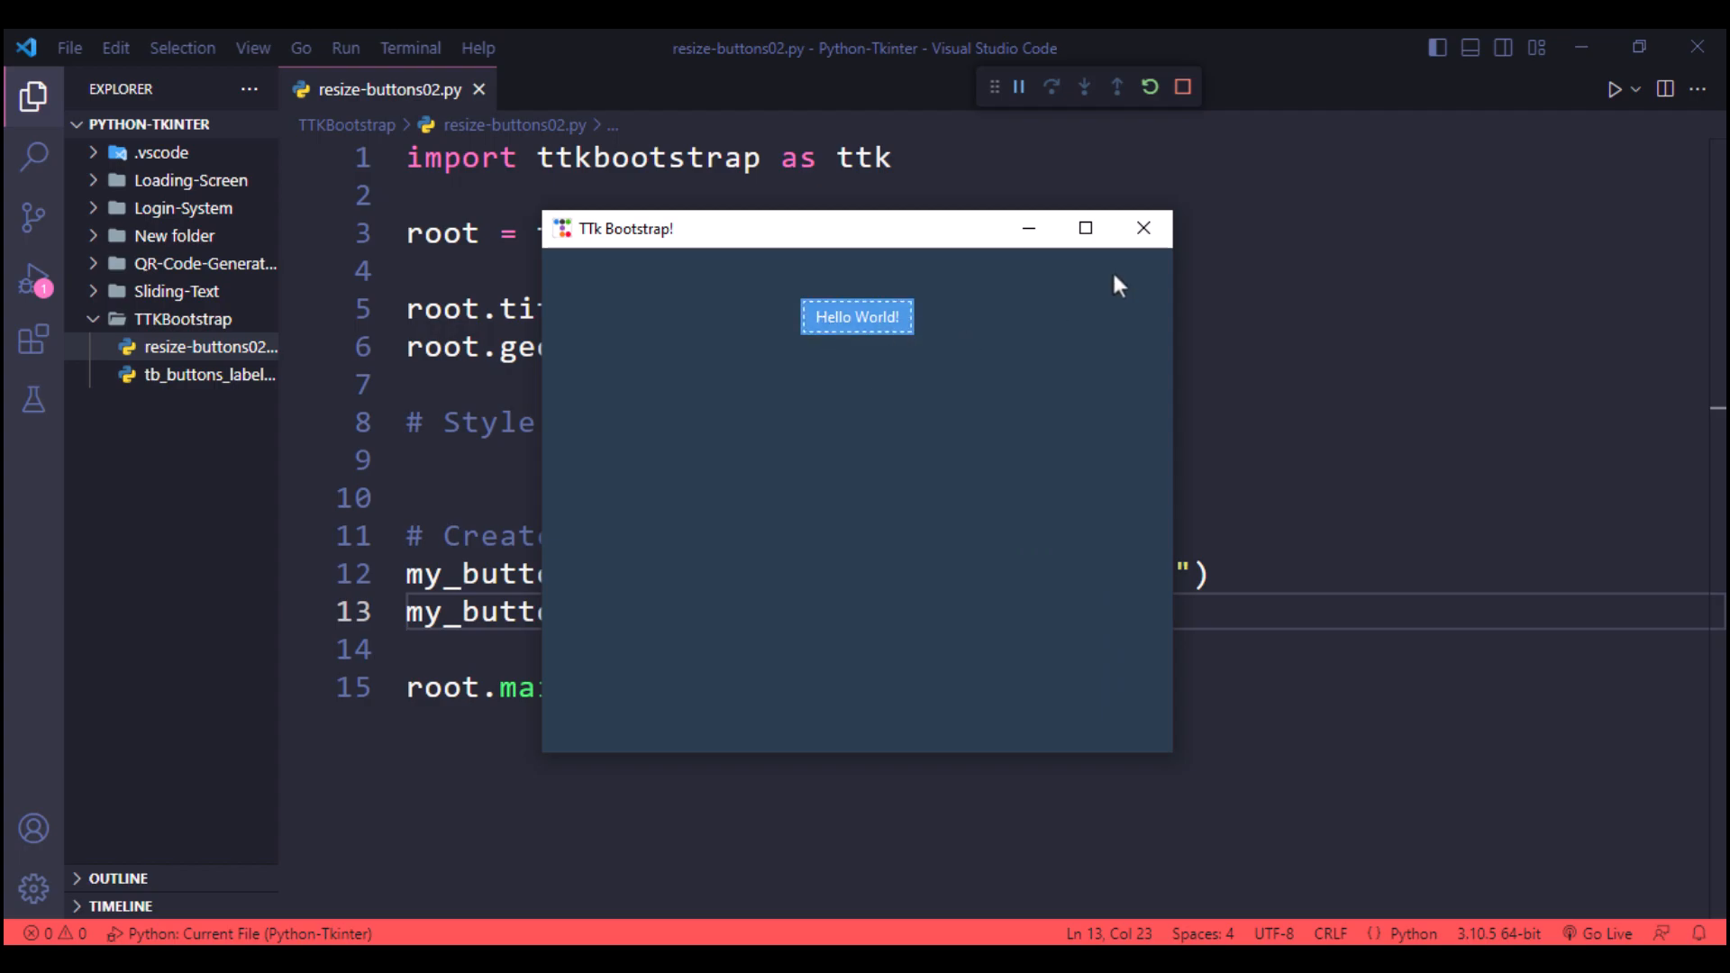
Add font=("Roboto", 18) to the Button and dismiss the resulting unknown -font TclError.
click(1143, 228)
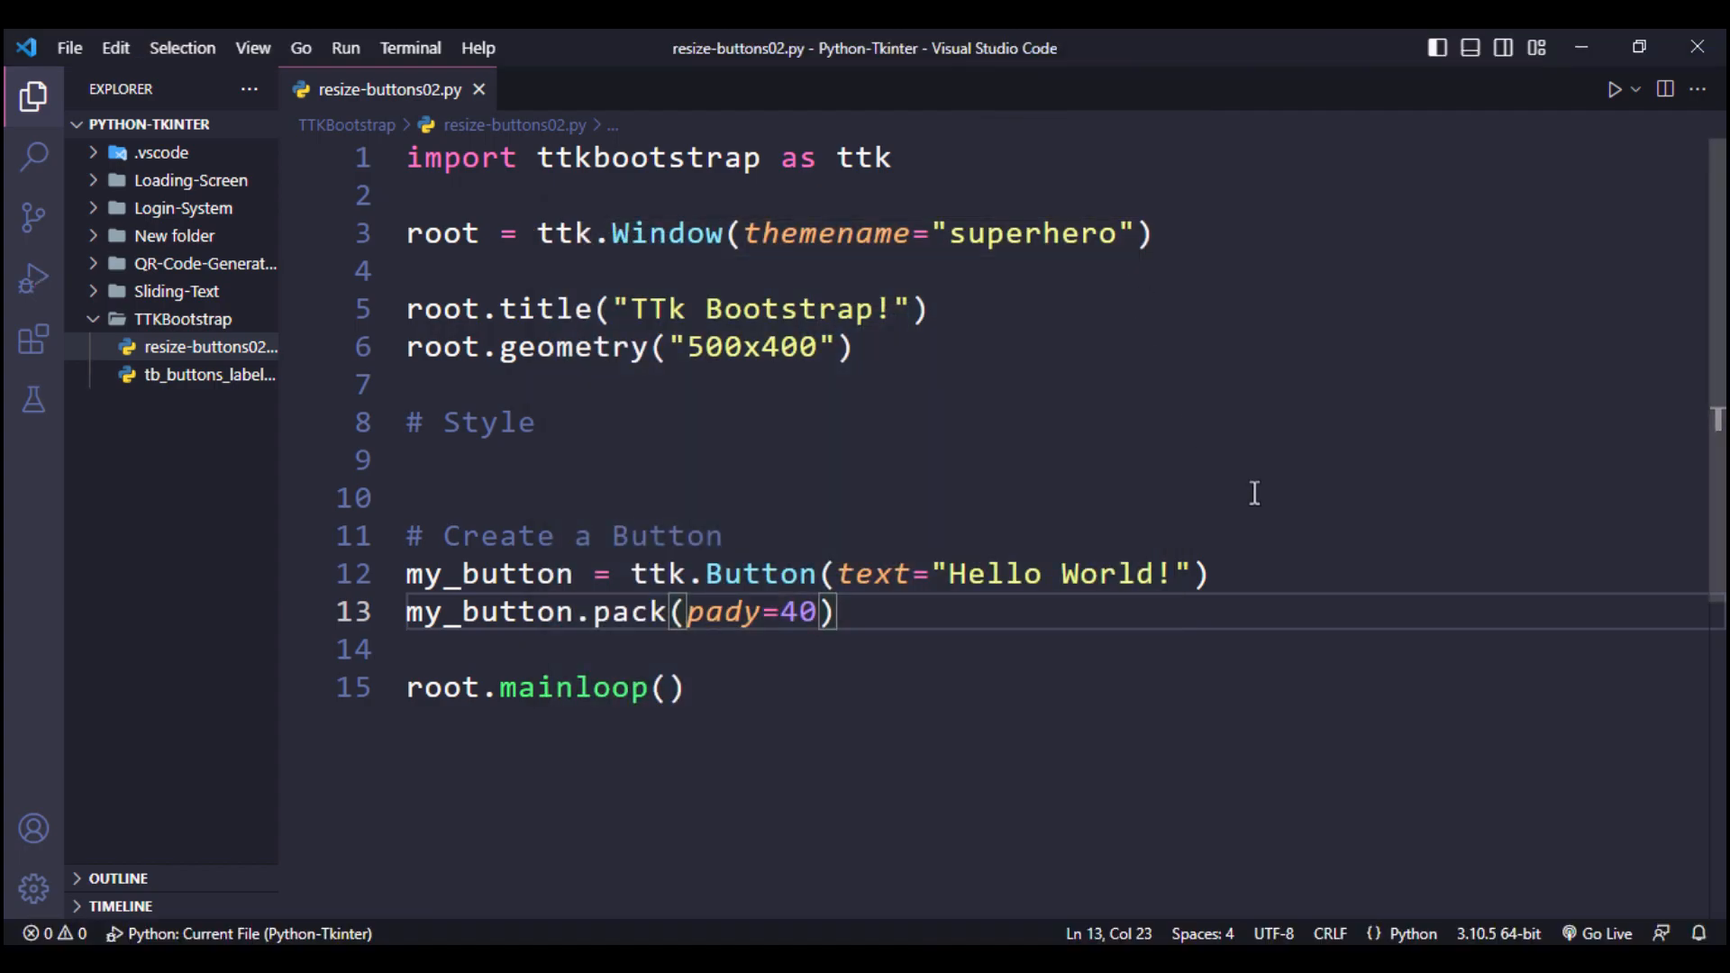
key(Enter)
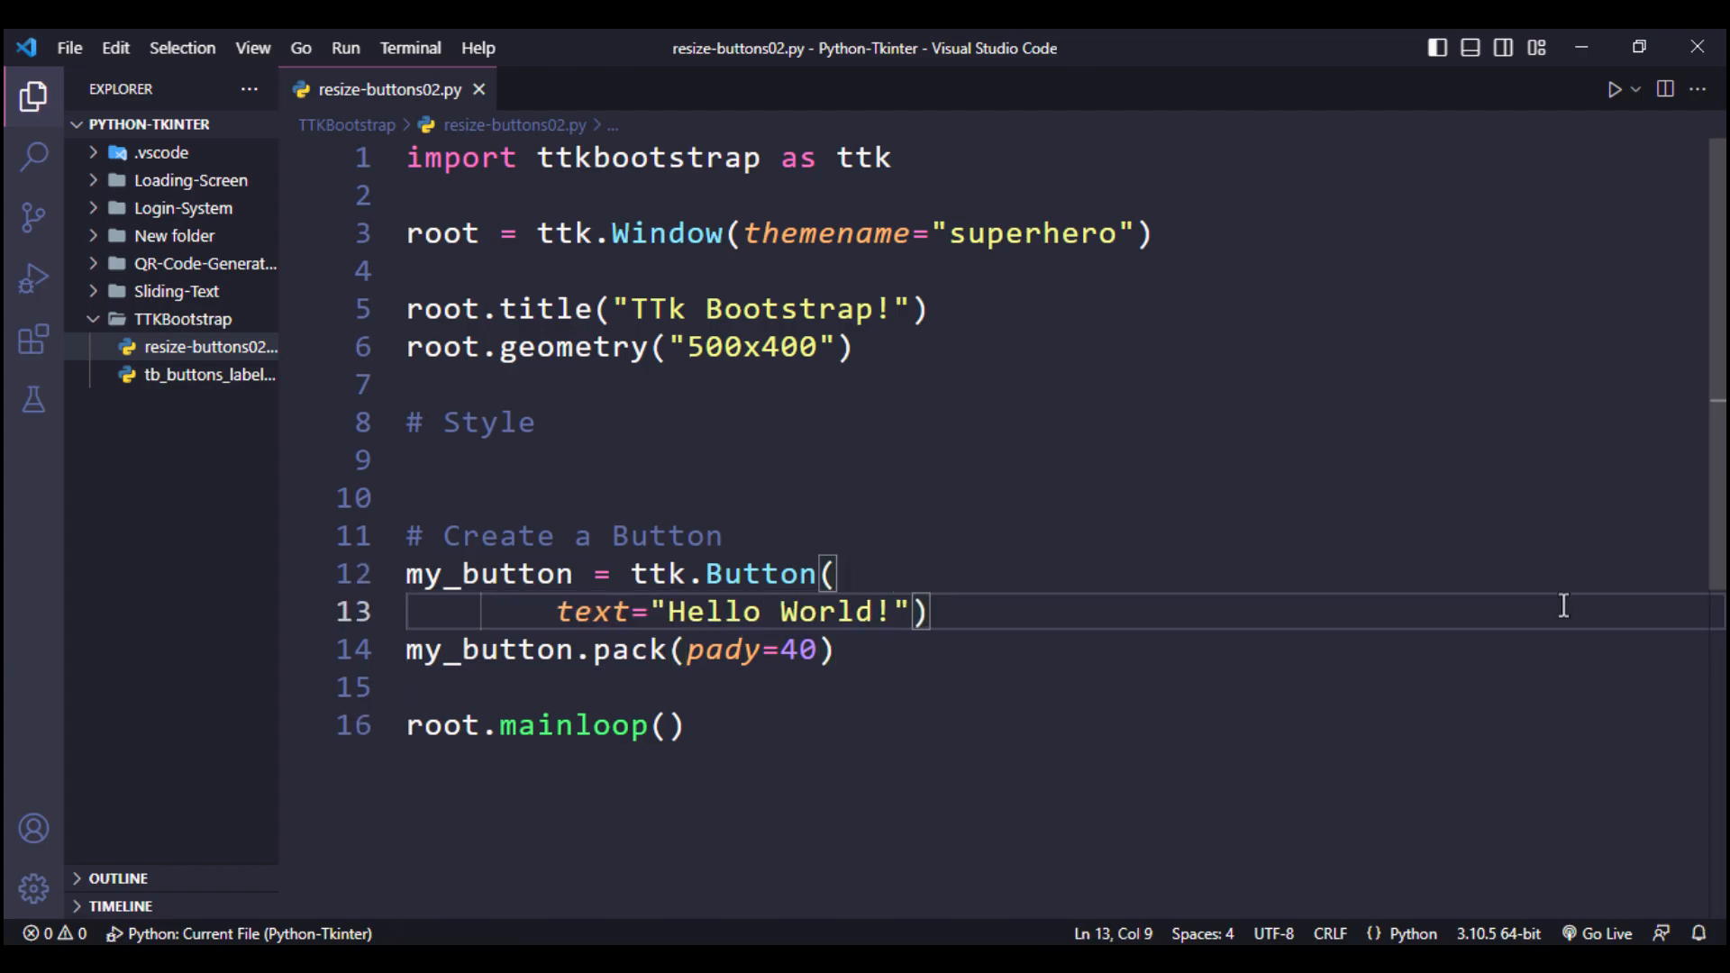
text(font))
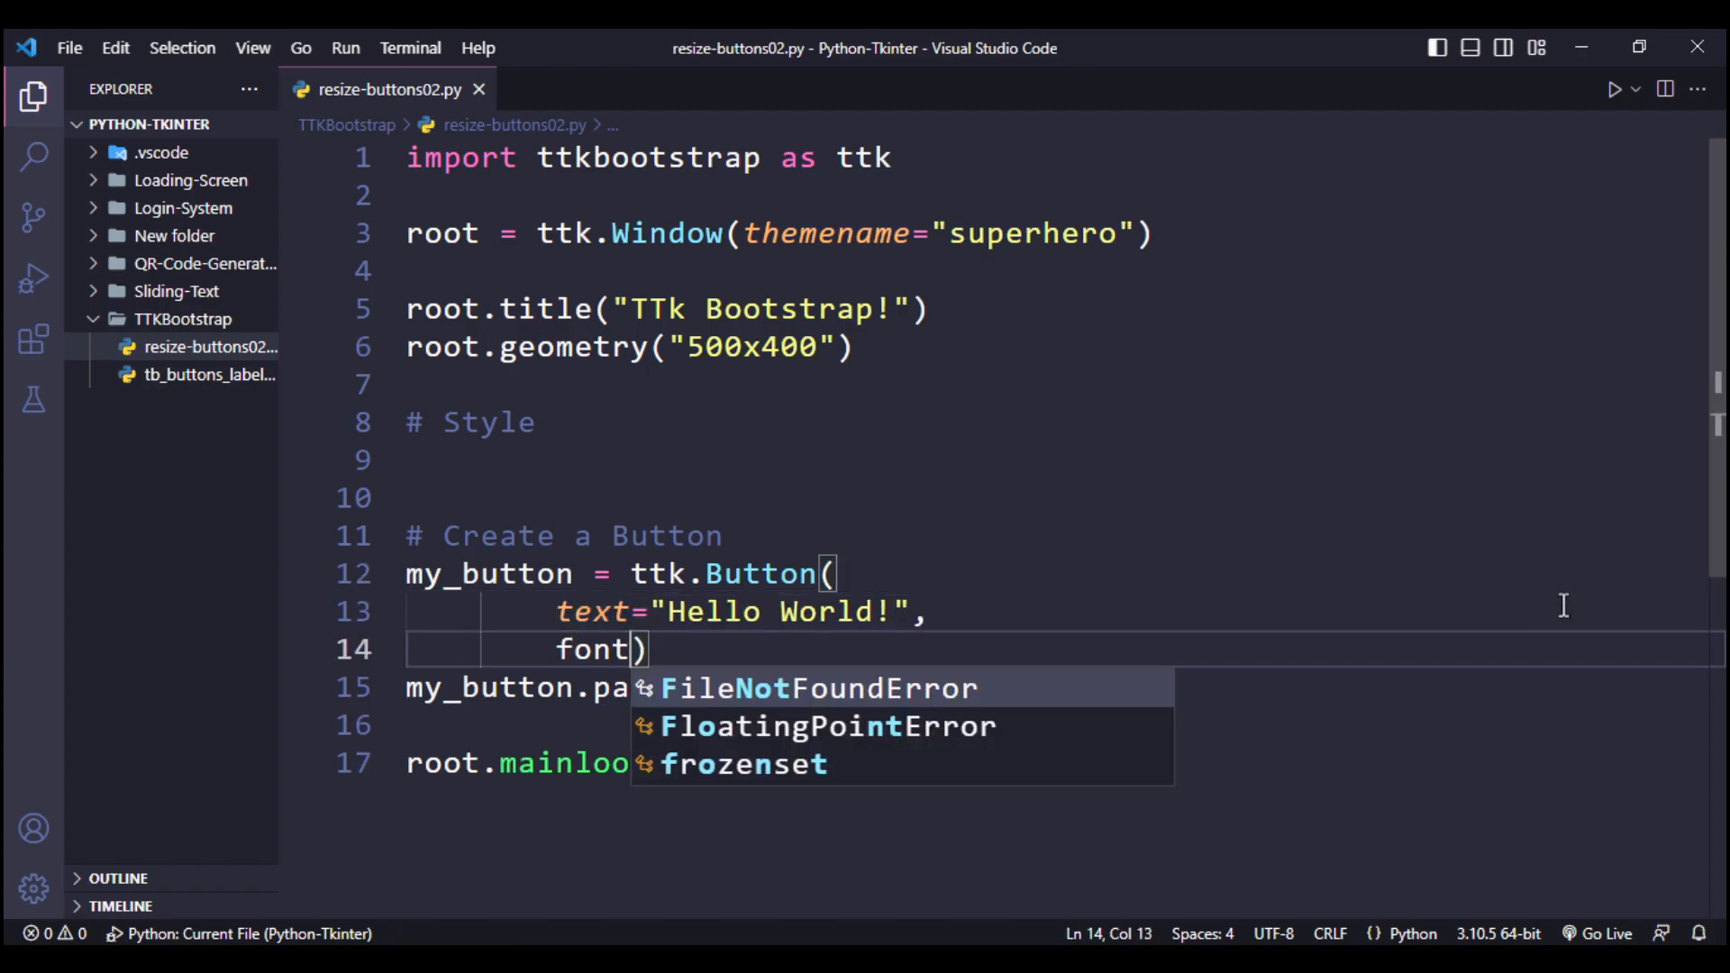
text(=("Roboto")
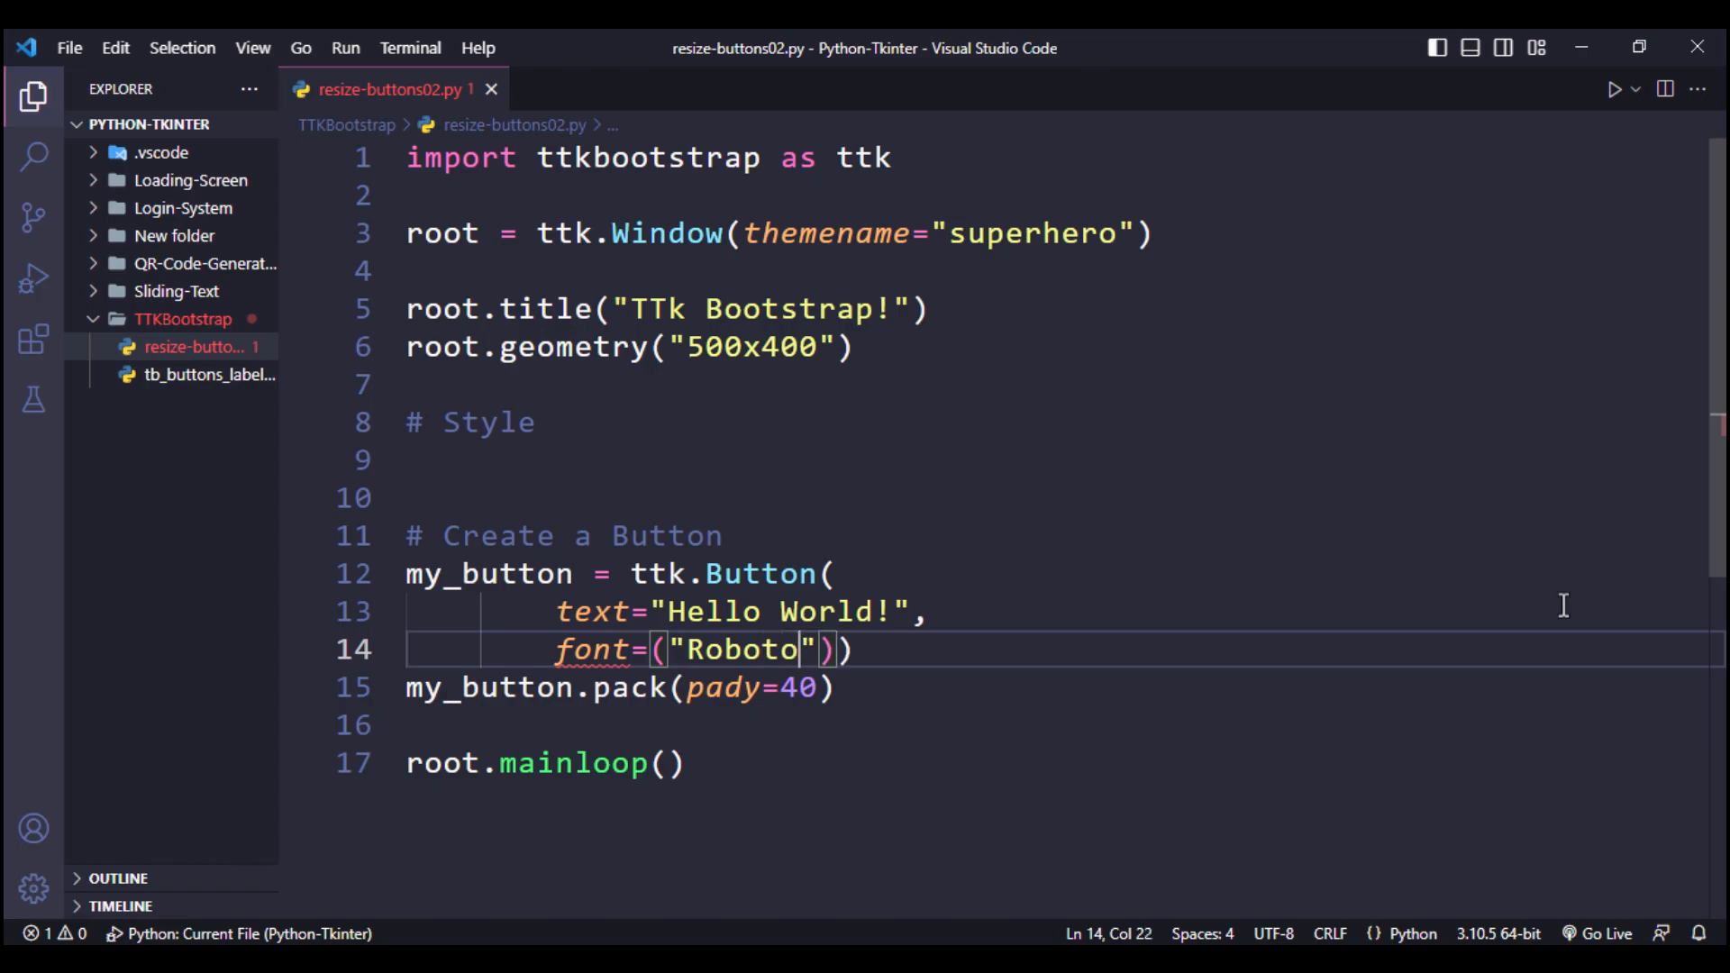
text(, 18)
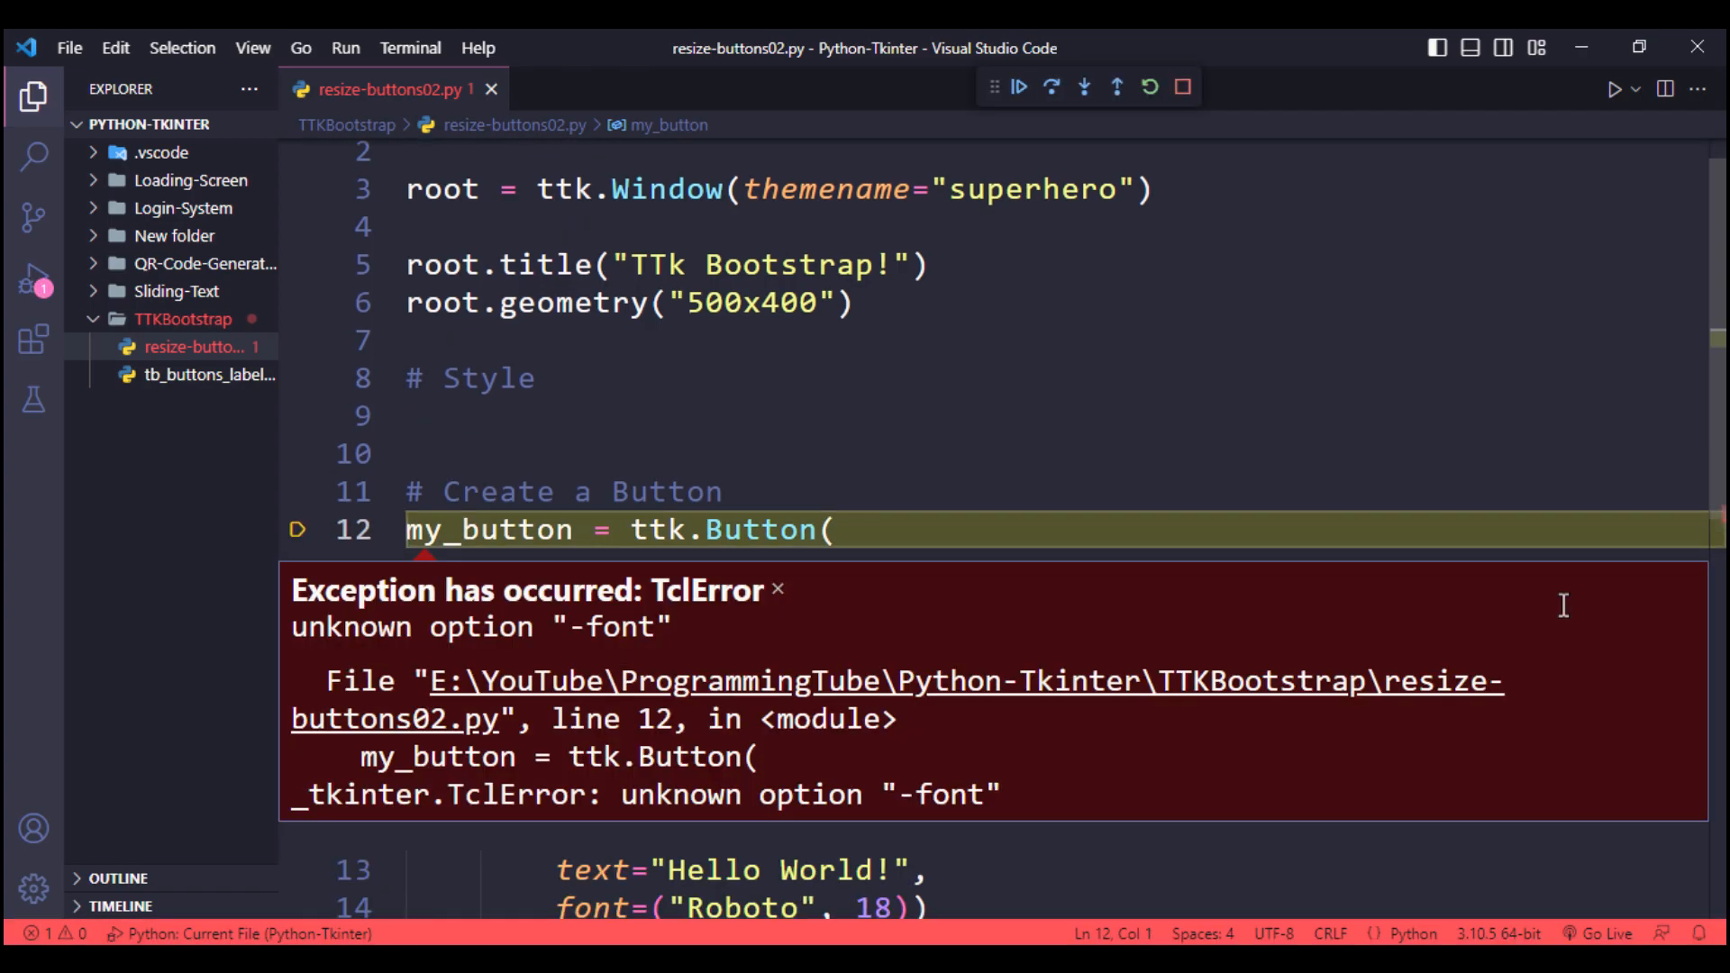
mouse_move(684, 640)
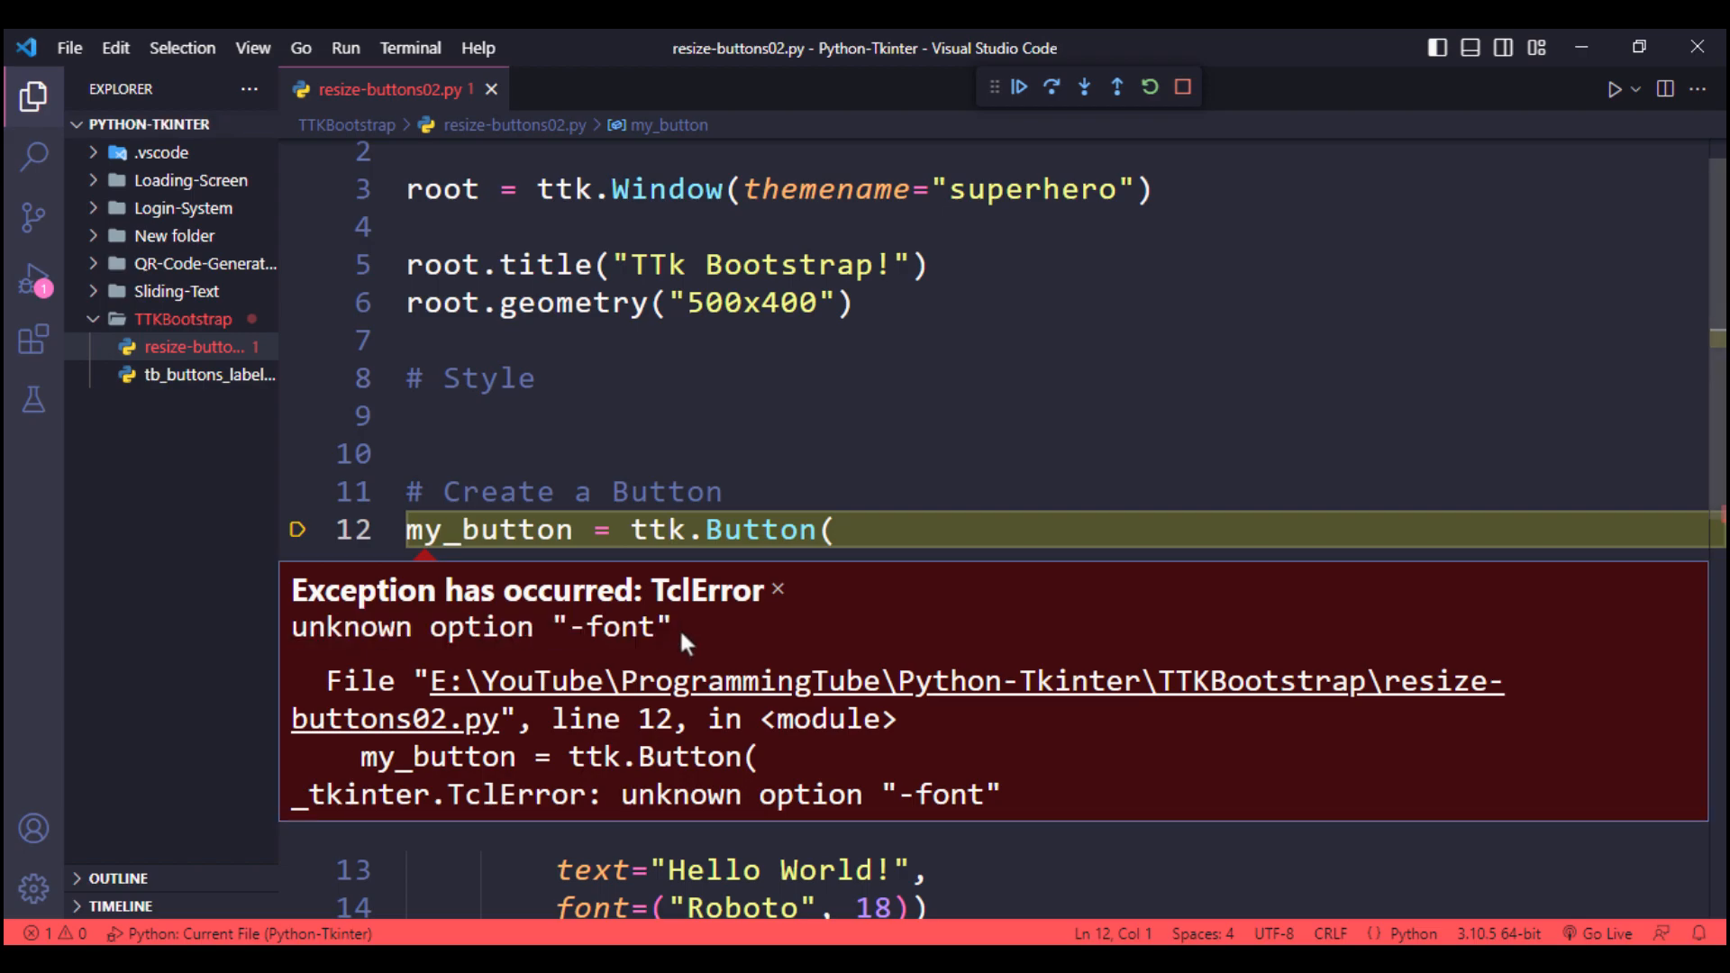
click(780, 589)
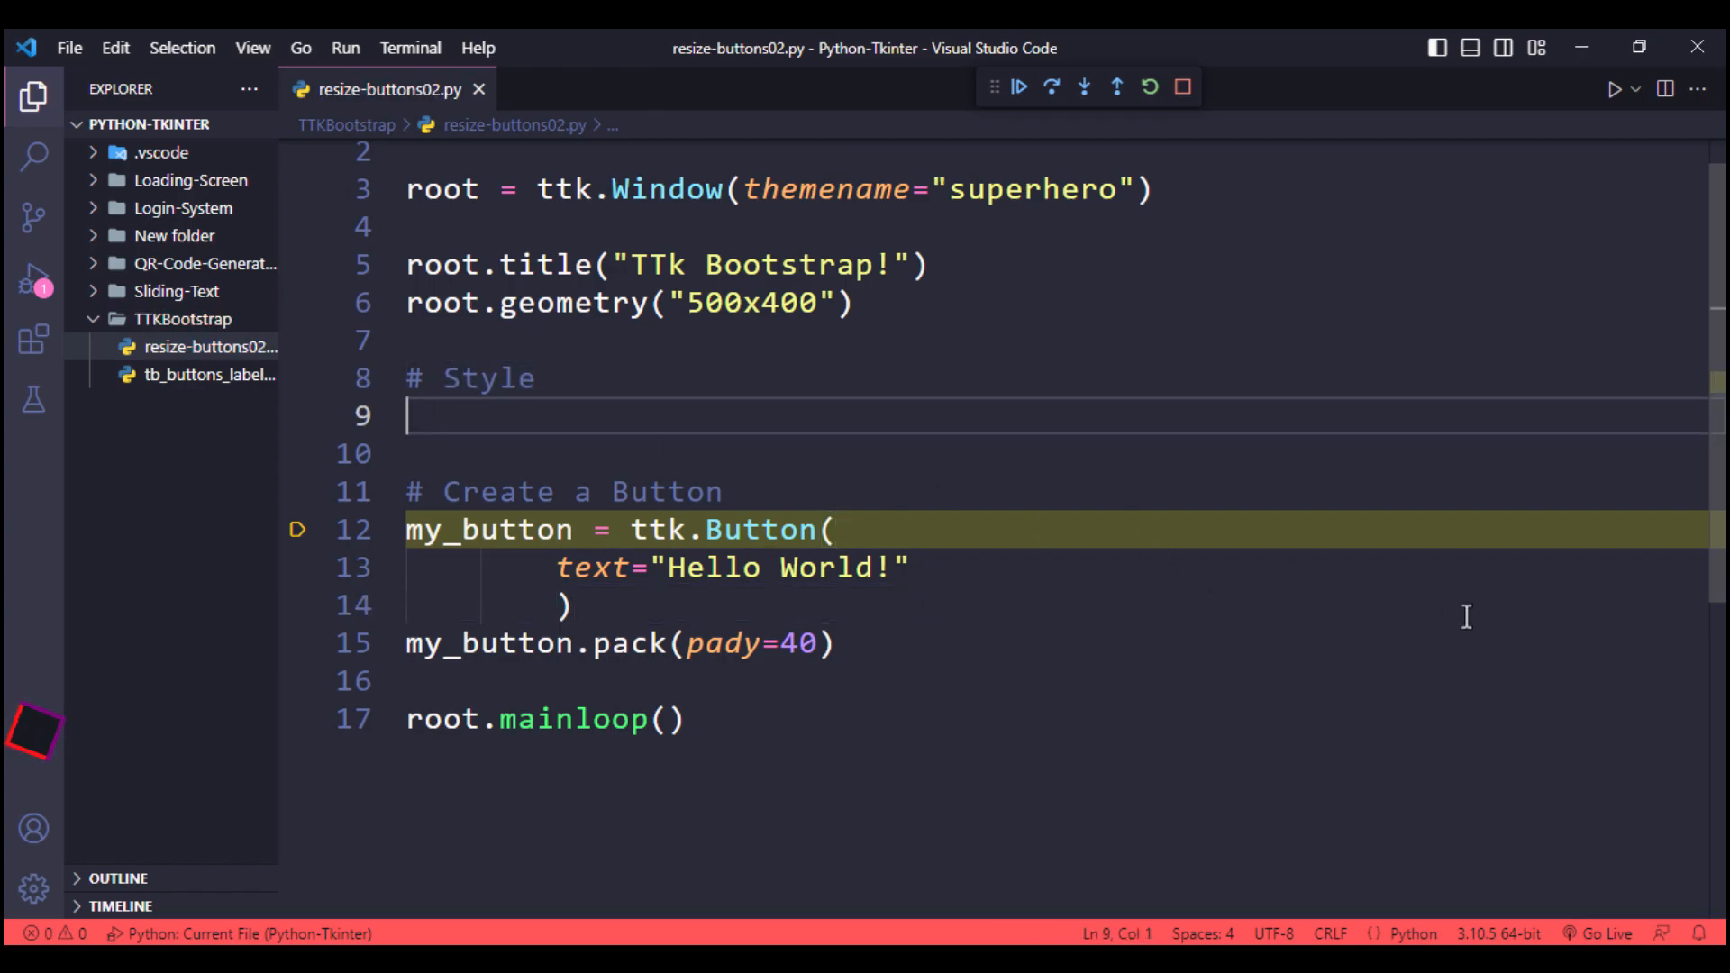
Add my_style = ttk.Style() configuring success.TButton with a Roboto font.
text(my_s)
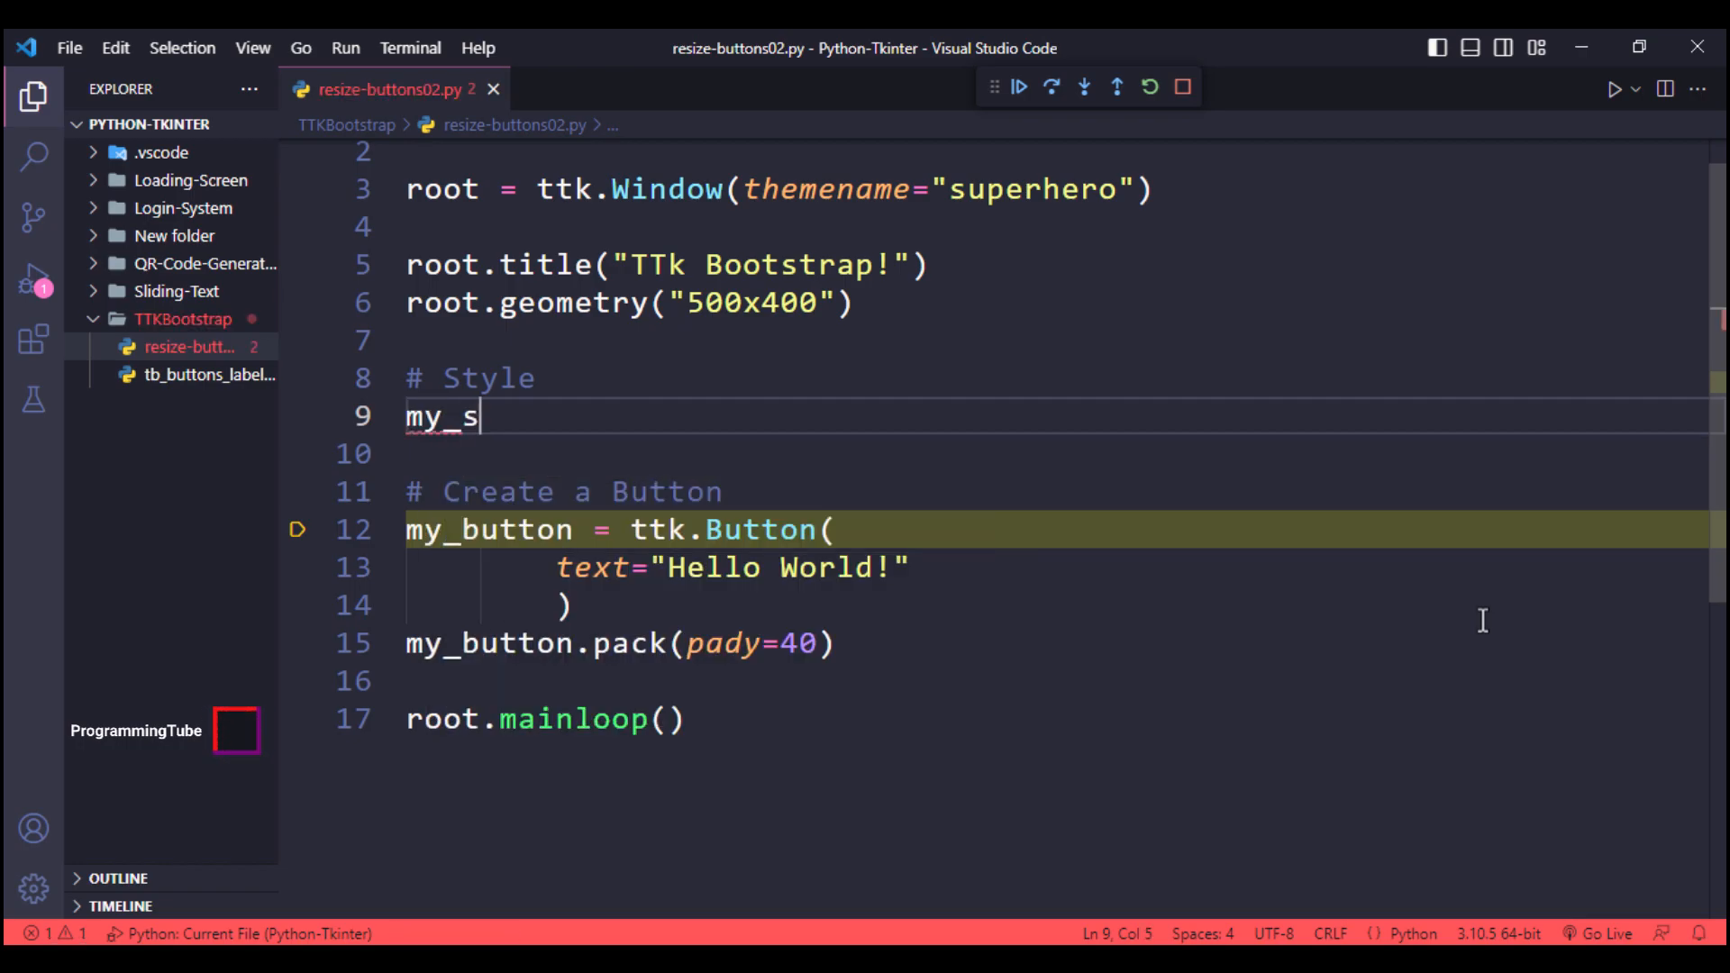
text(tyle = ttk)
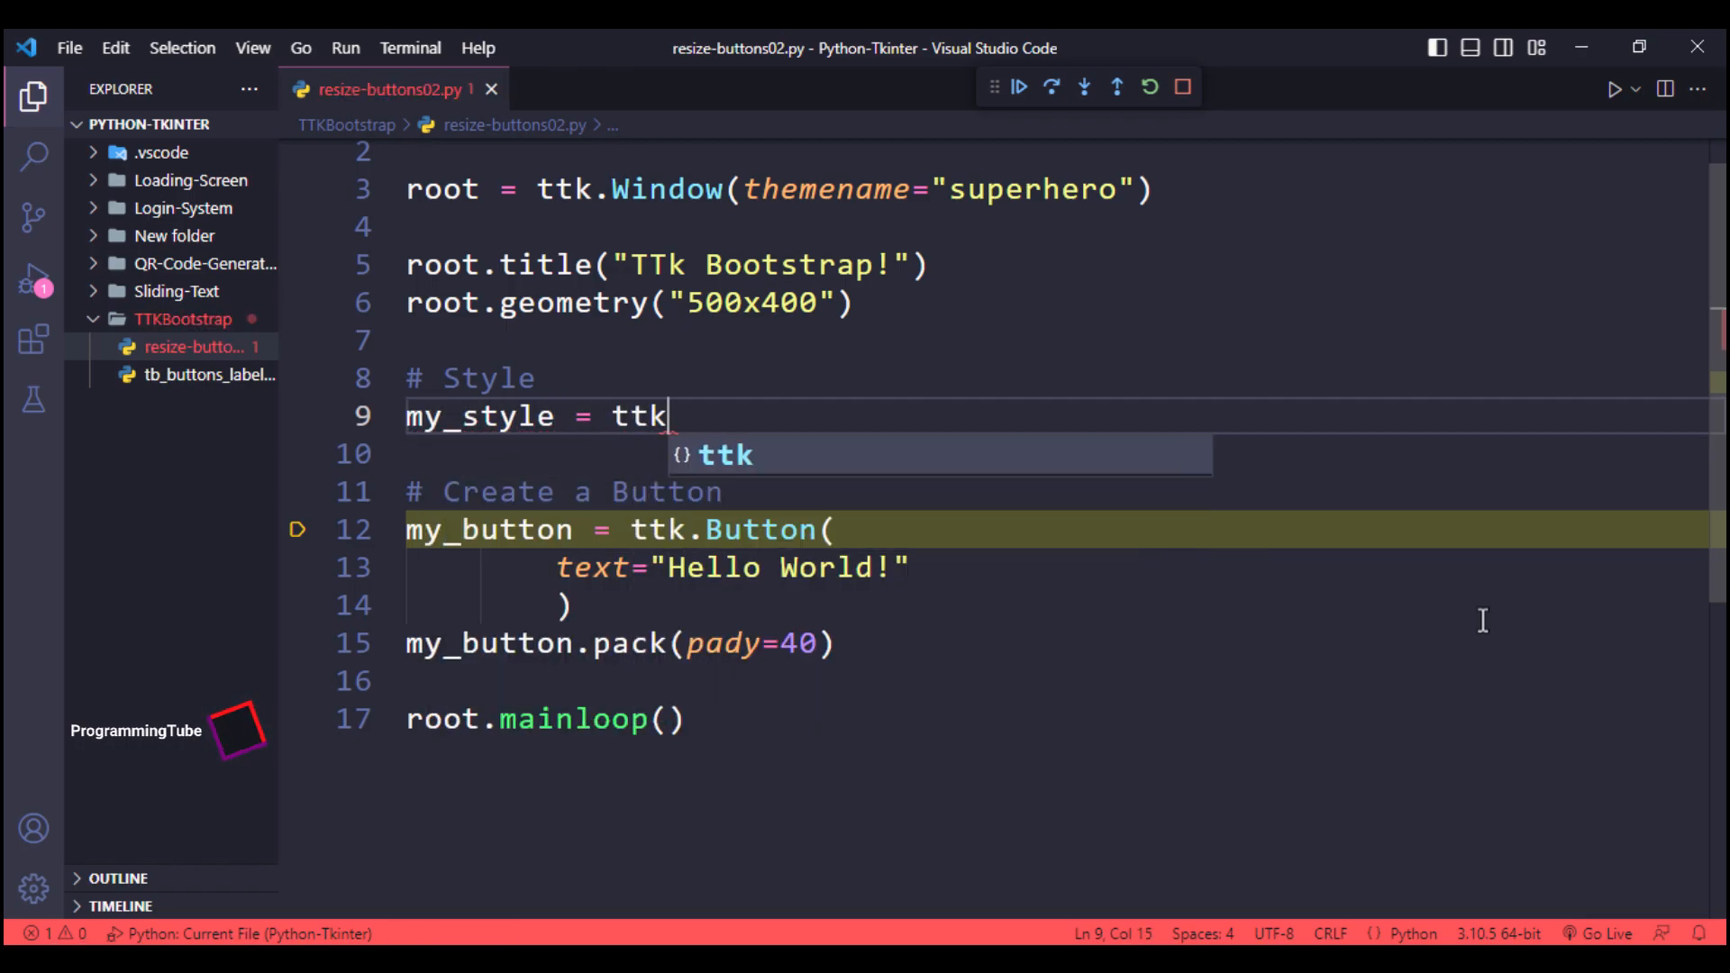
text(.Style()
click(1050, 454)
text(my_style)
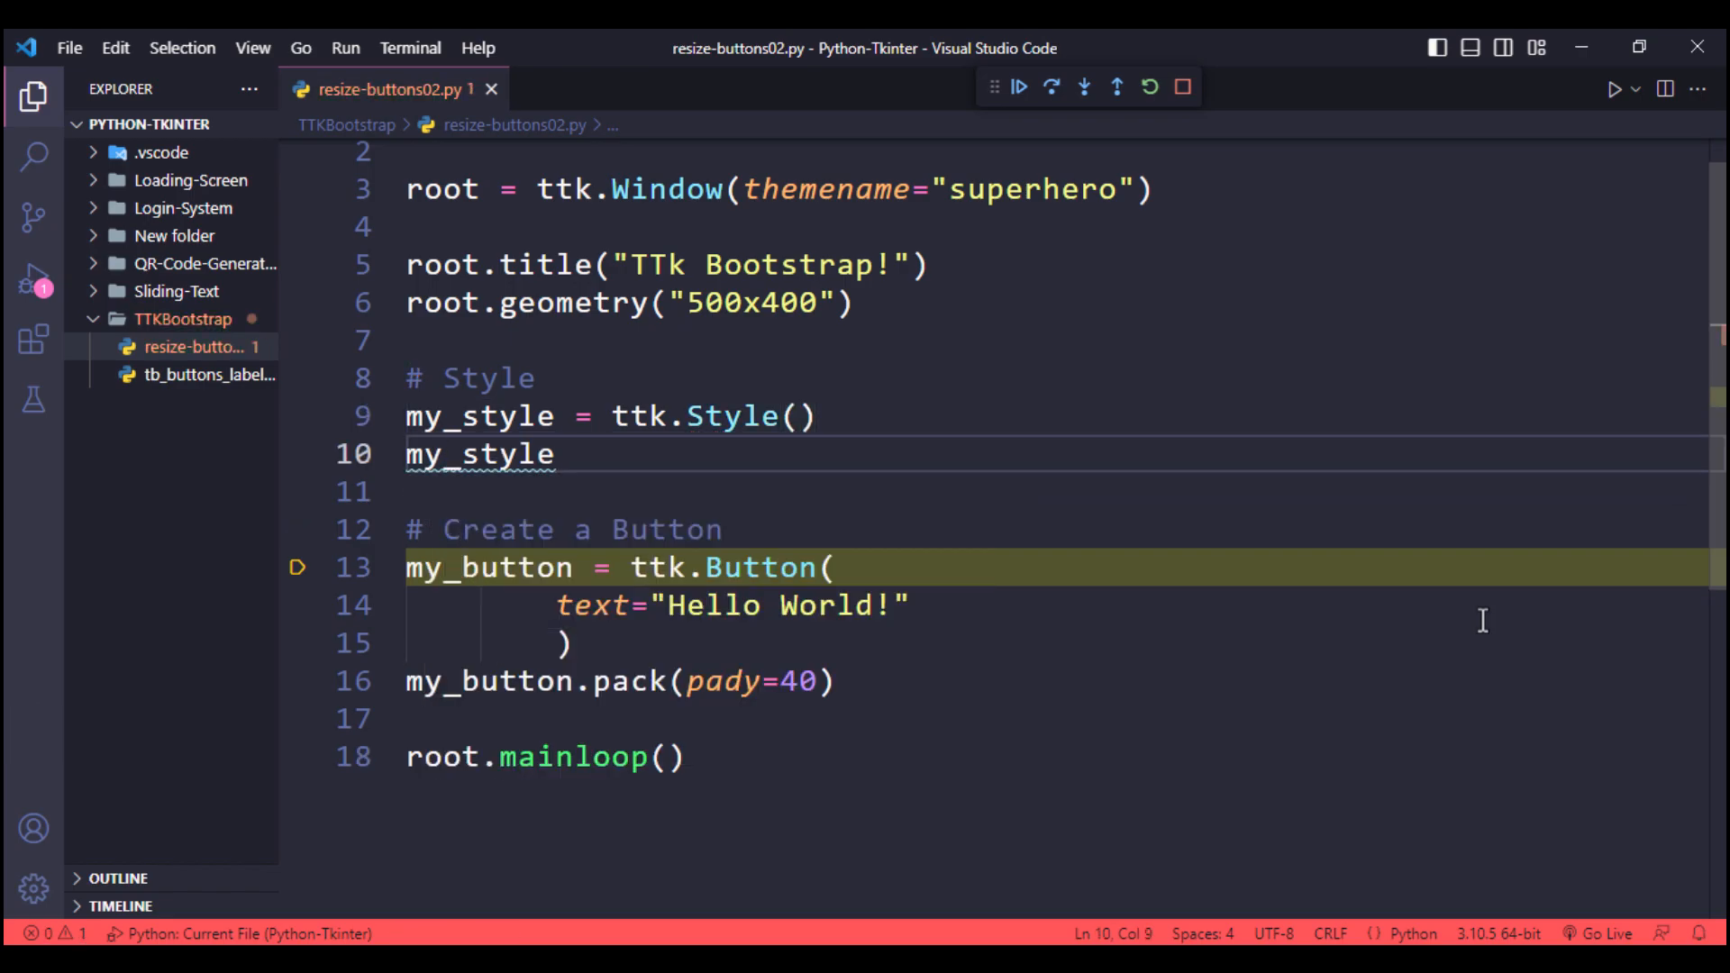
text(.configure)
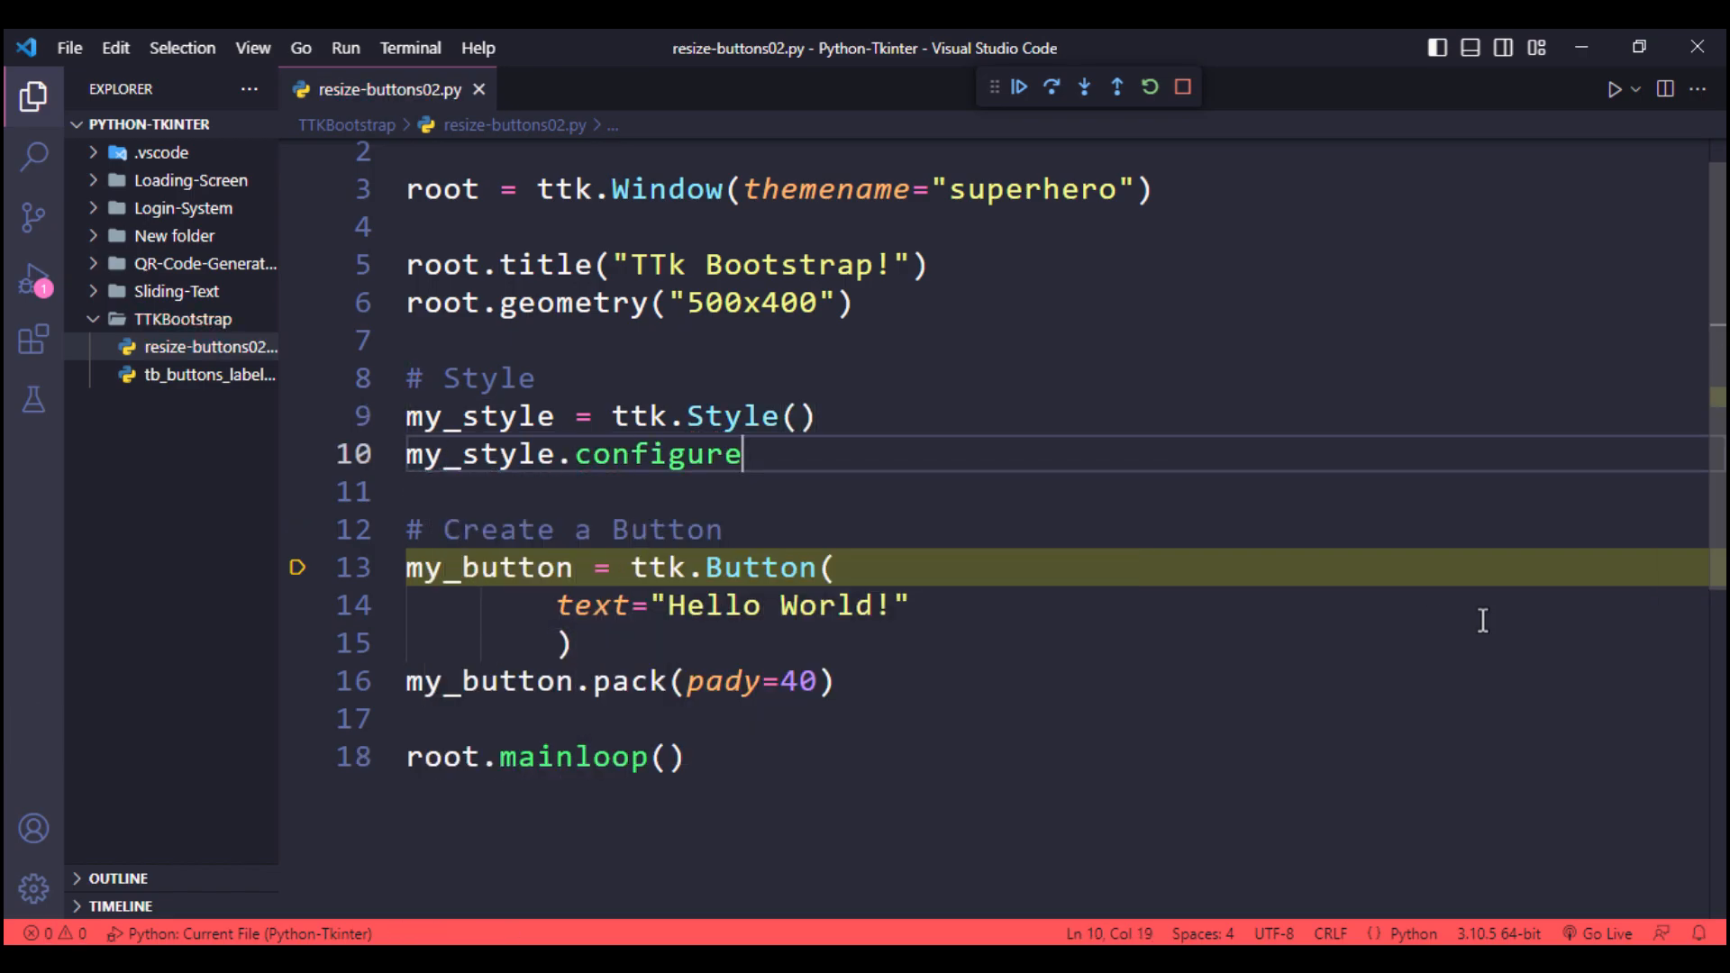
text(('success'))
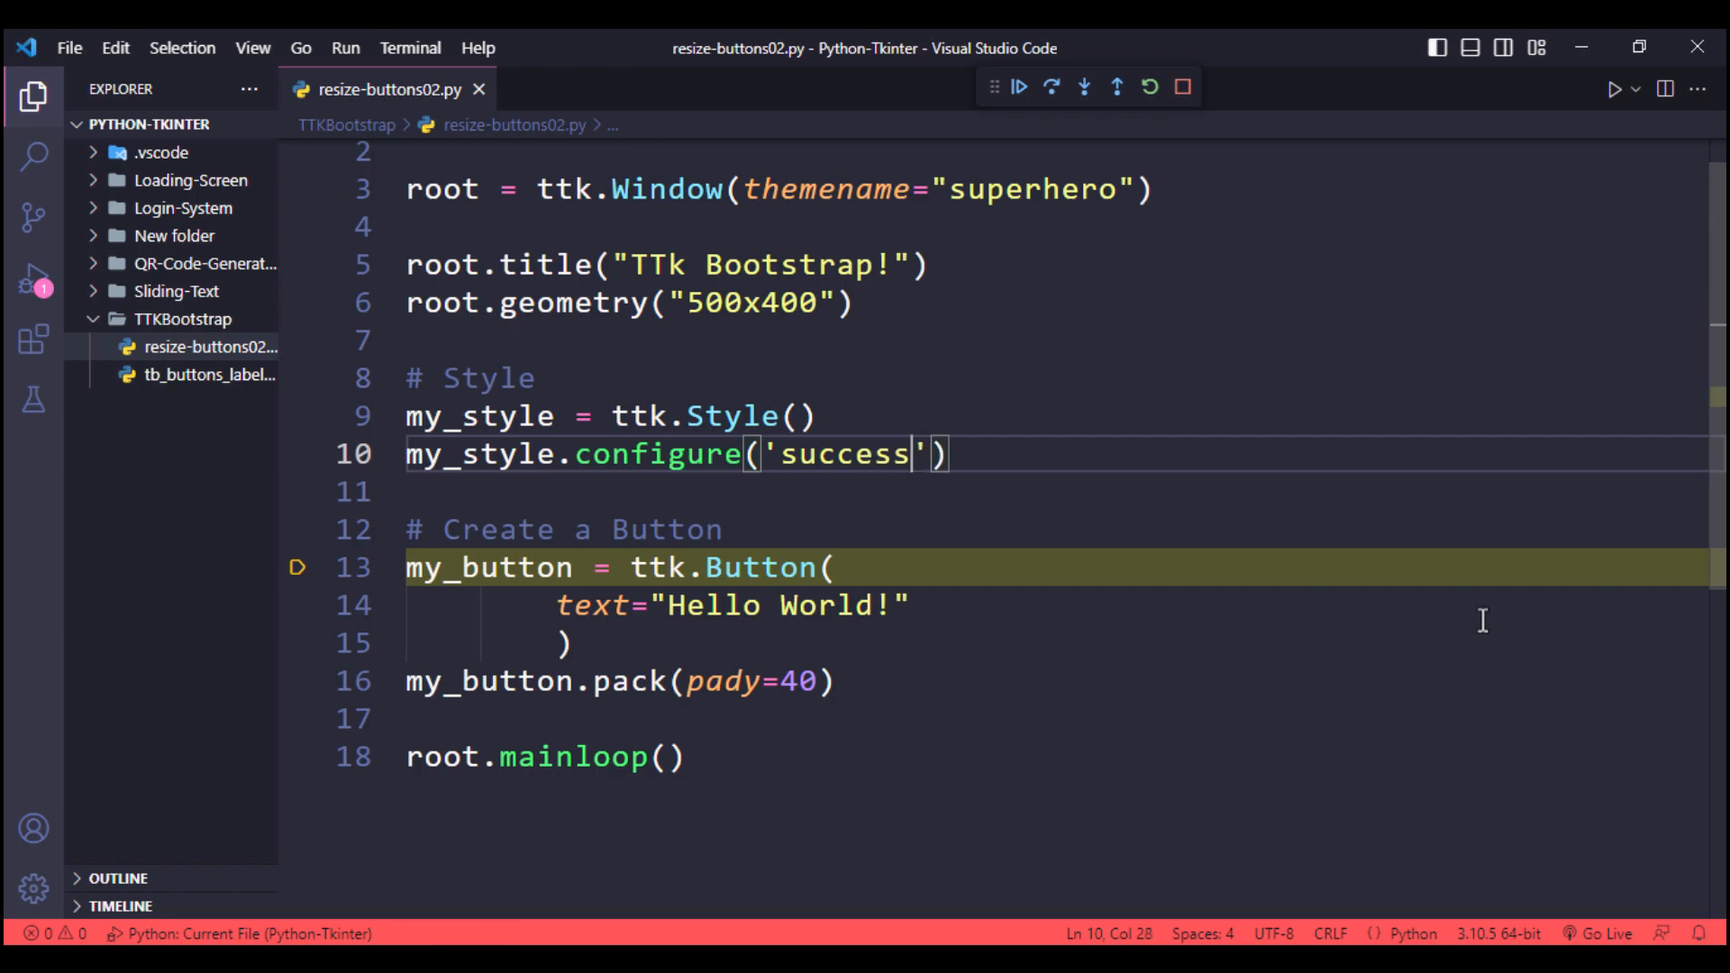
text(.TButton)
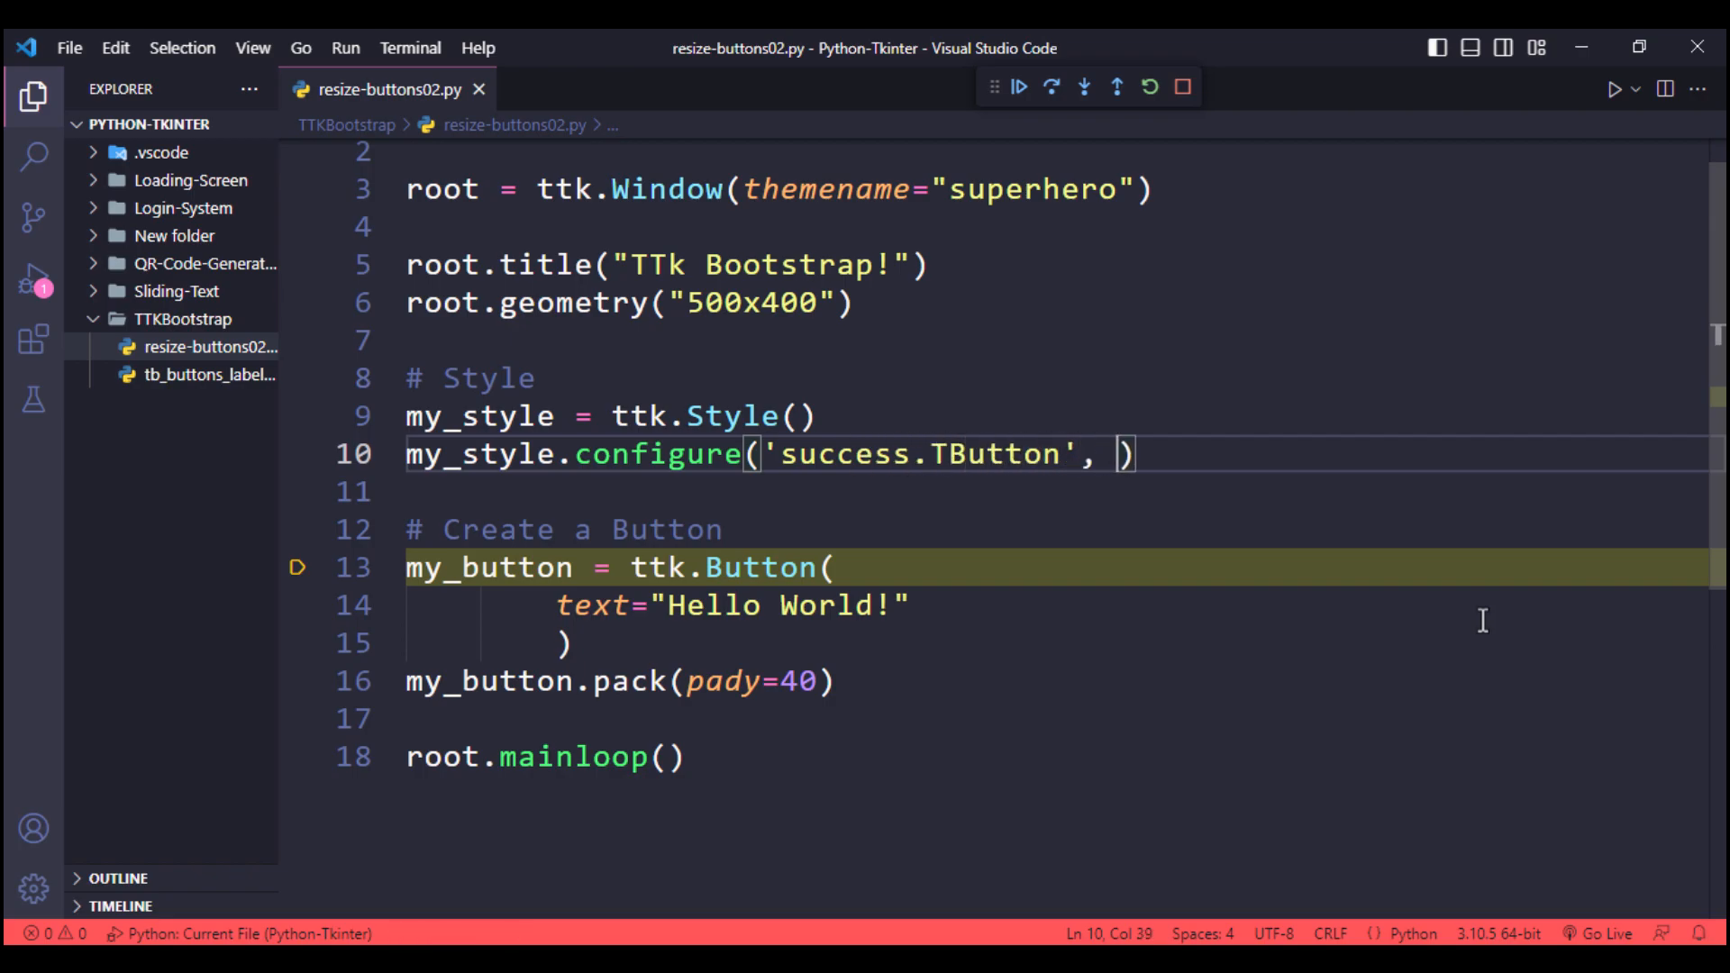
text(font=("Rob")
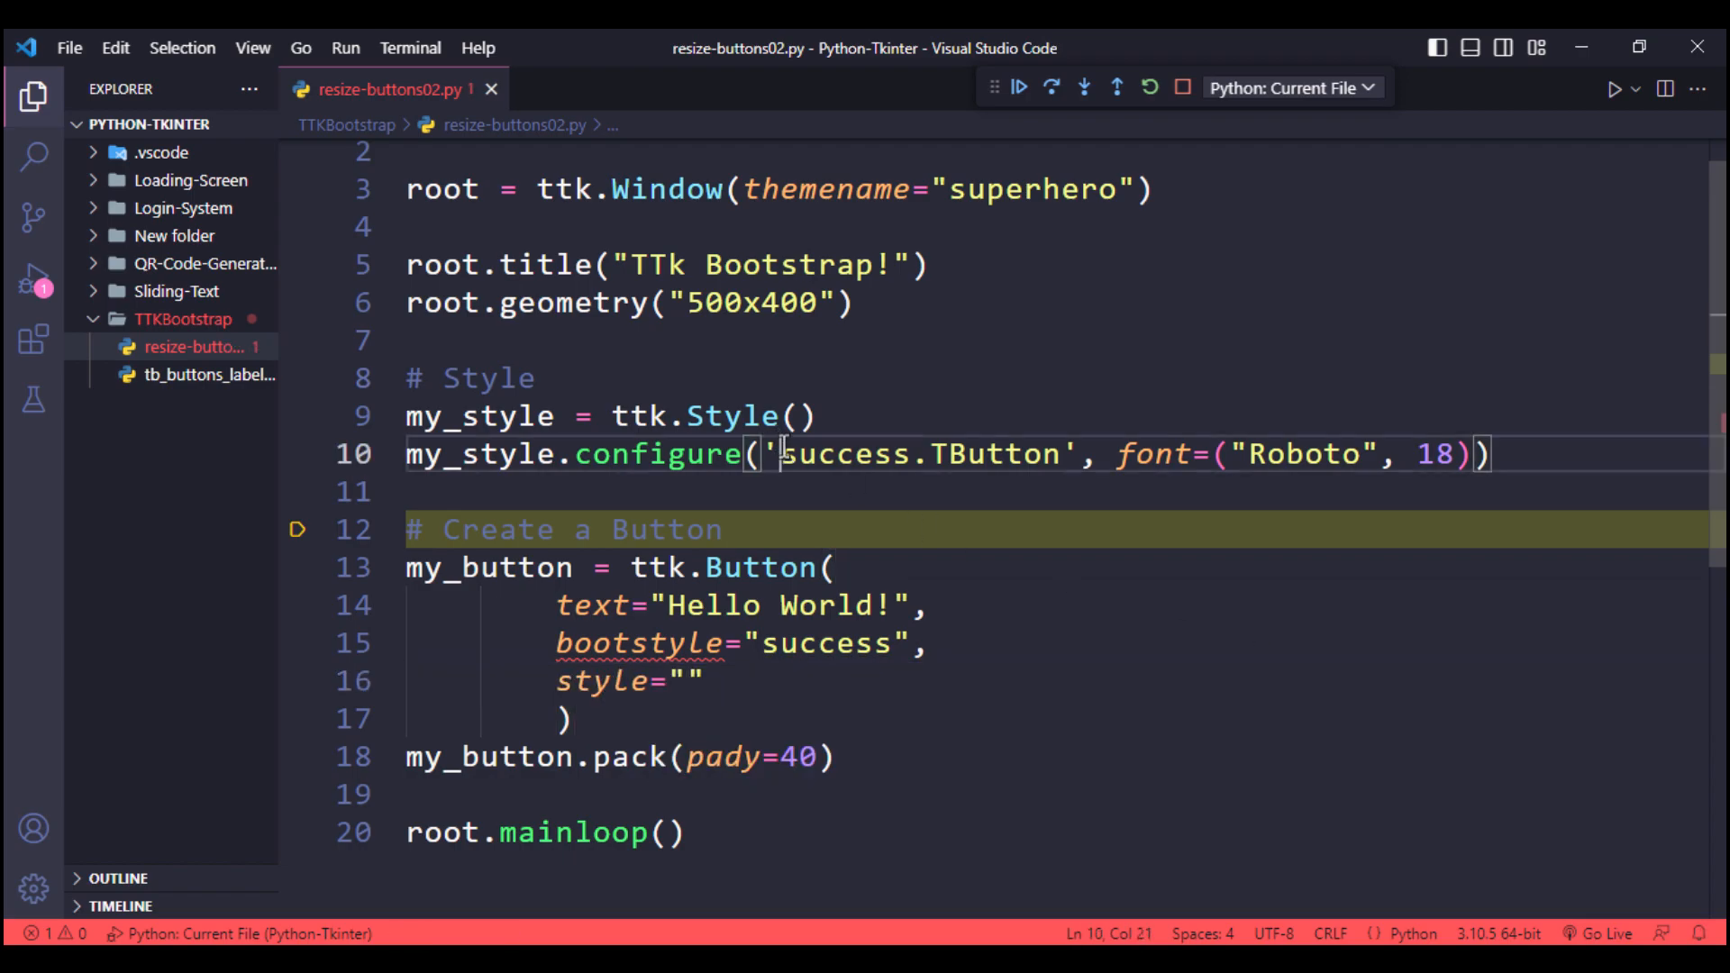
Apply style success.TButton, set font size 38, run and close the test window.
text(success.TButton)
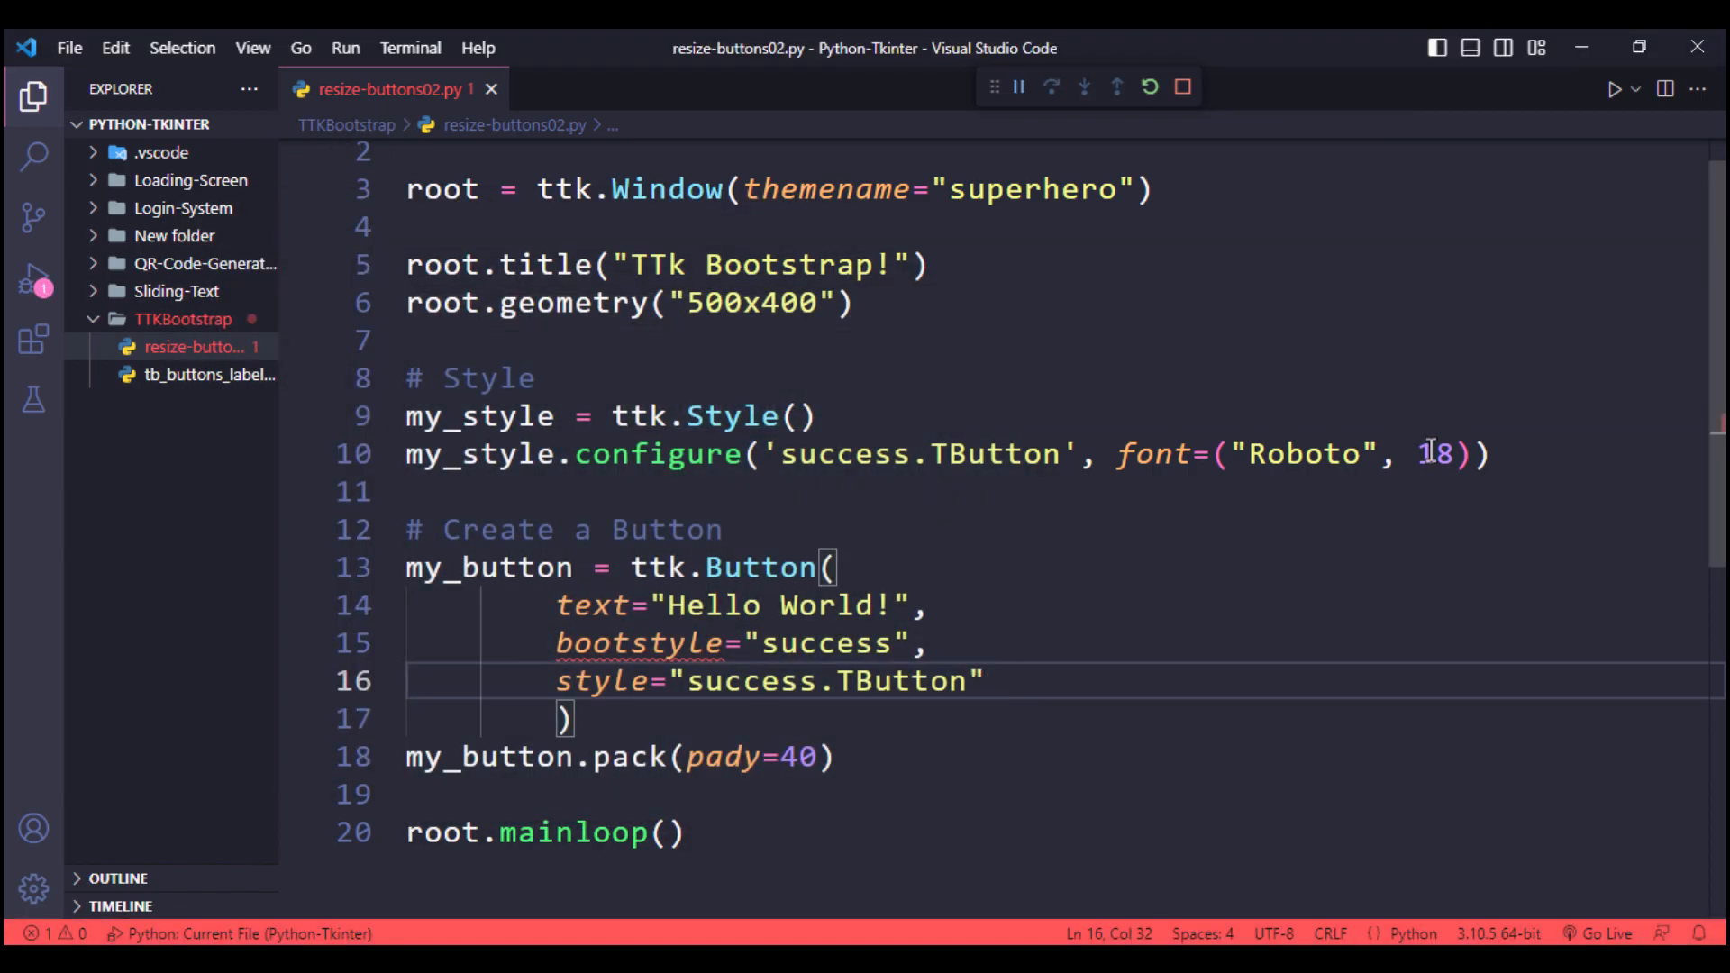
text(3)
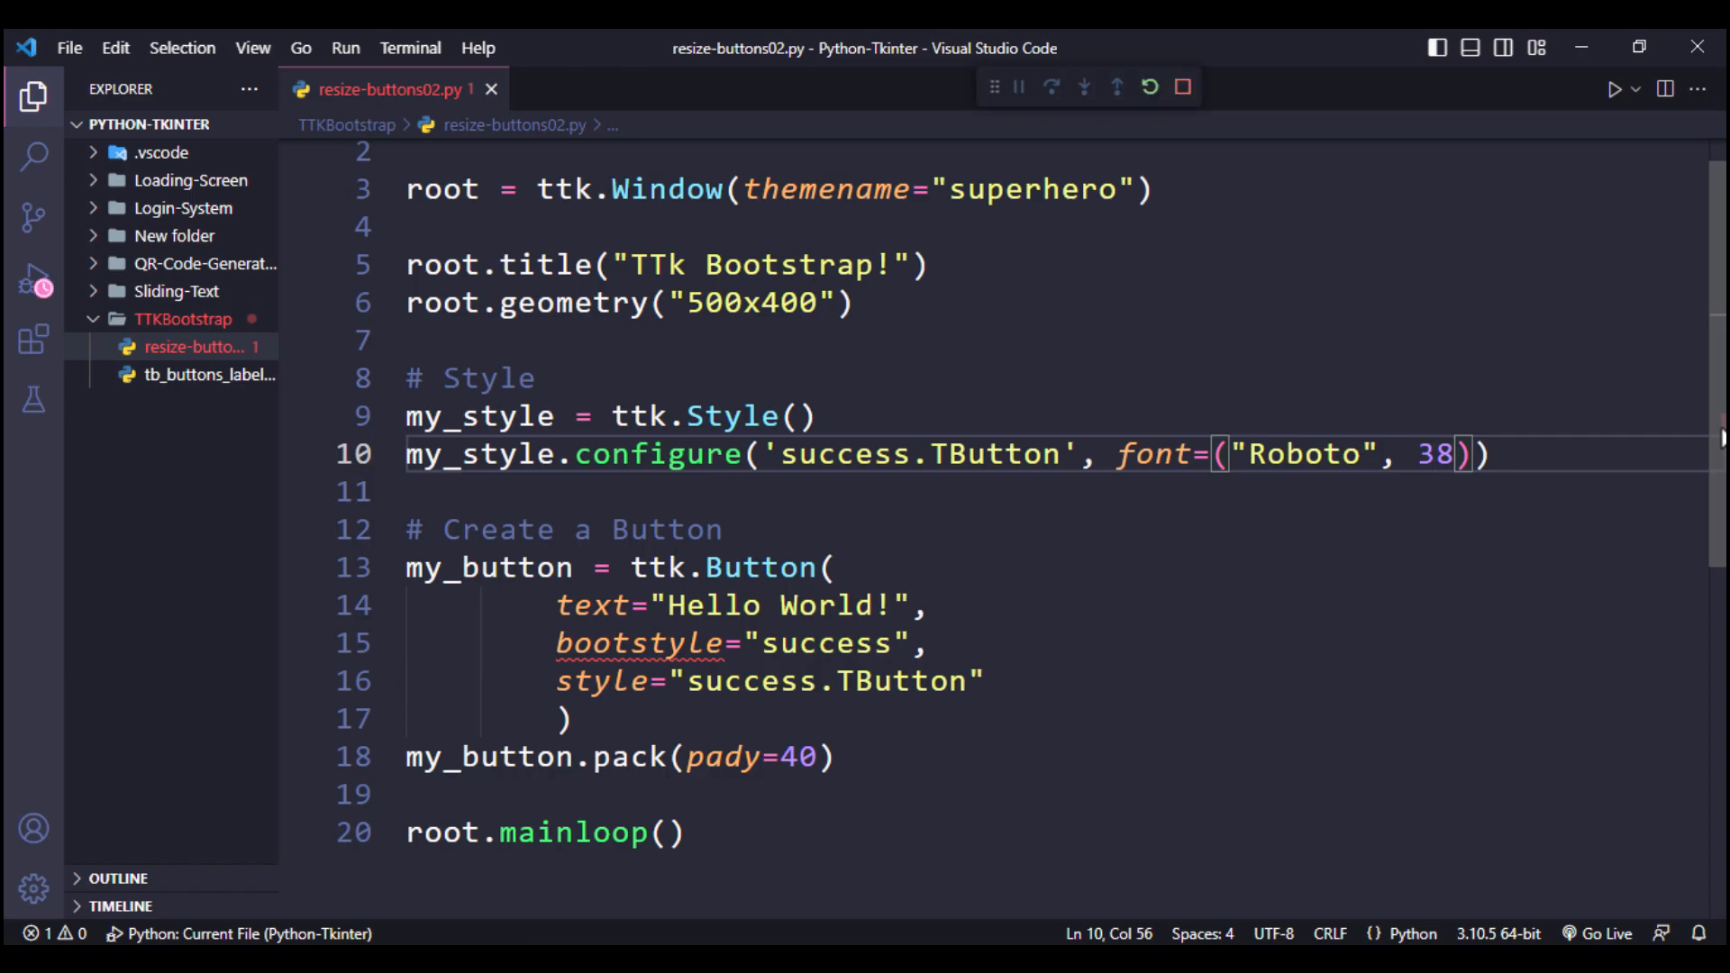
click(1615, 89)
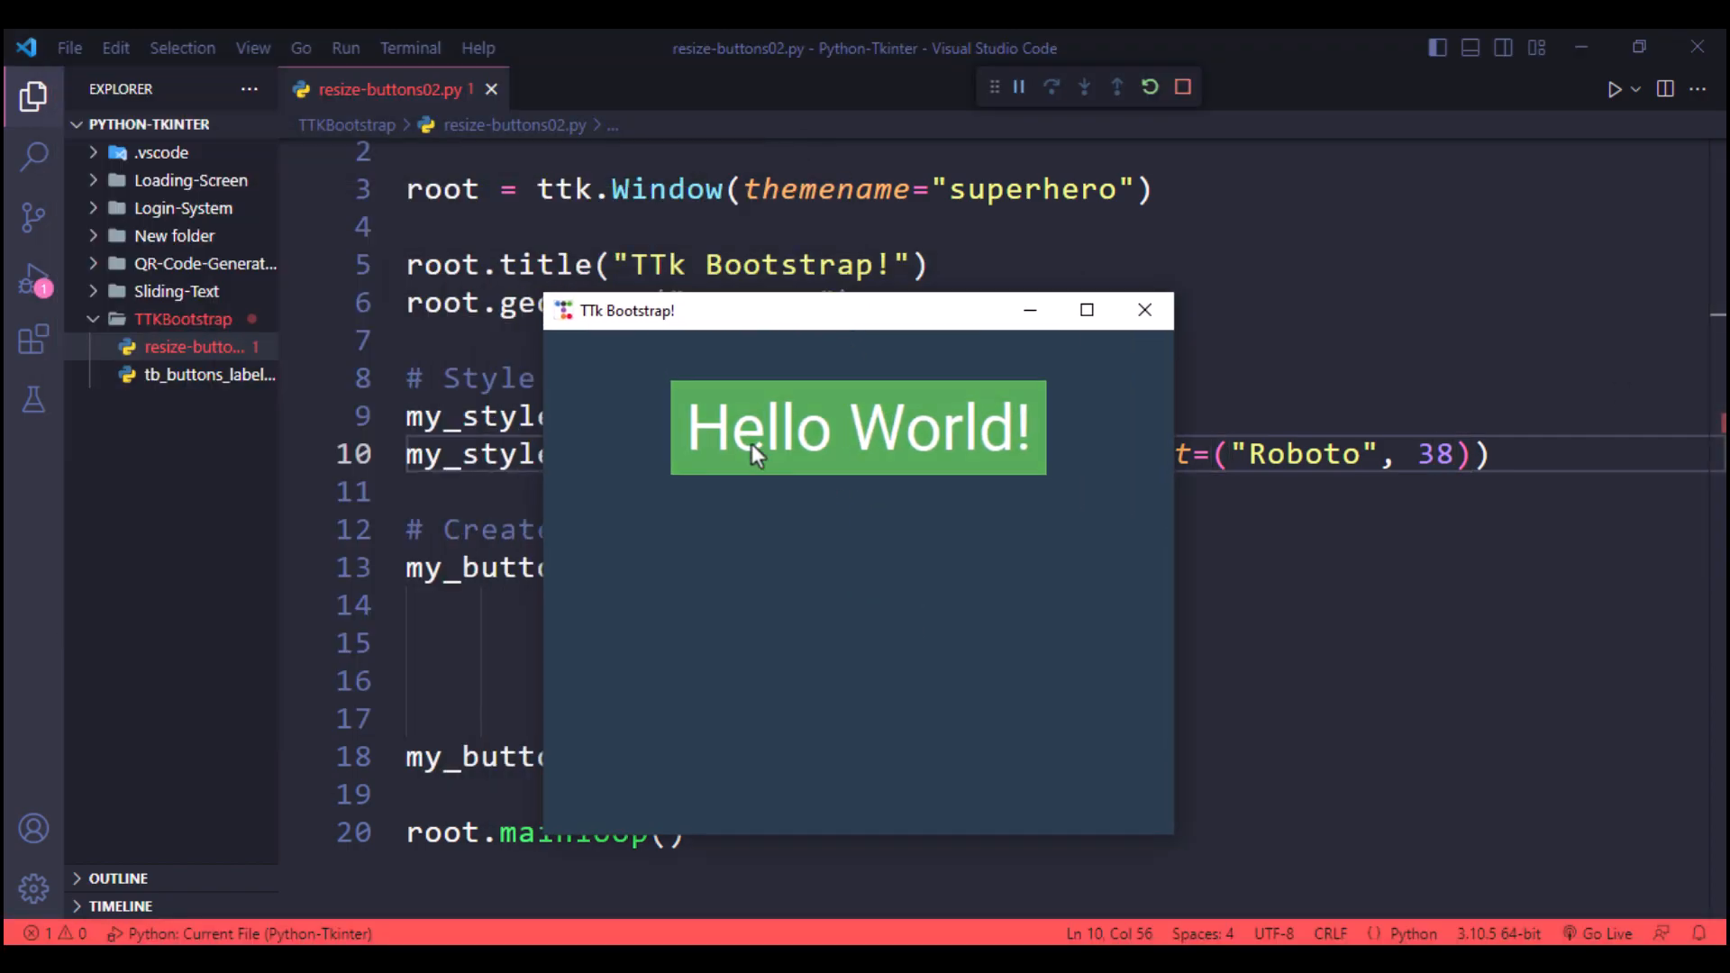
mouse_move(1144, 310)
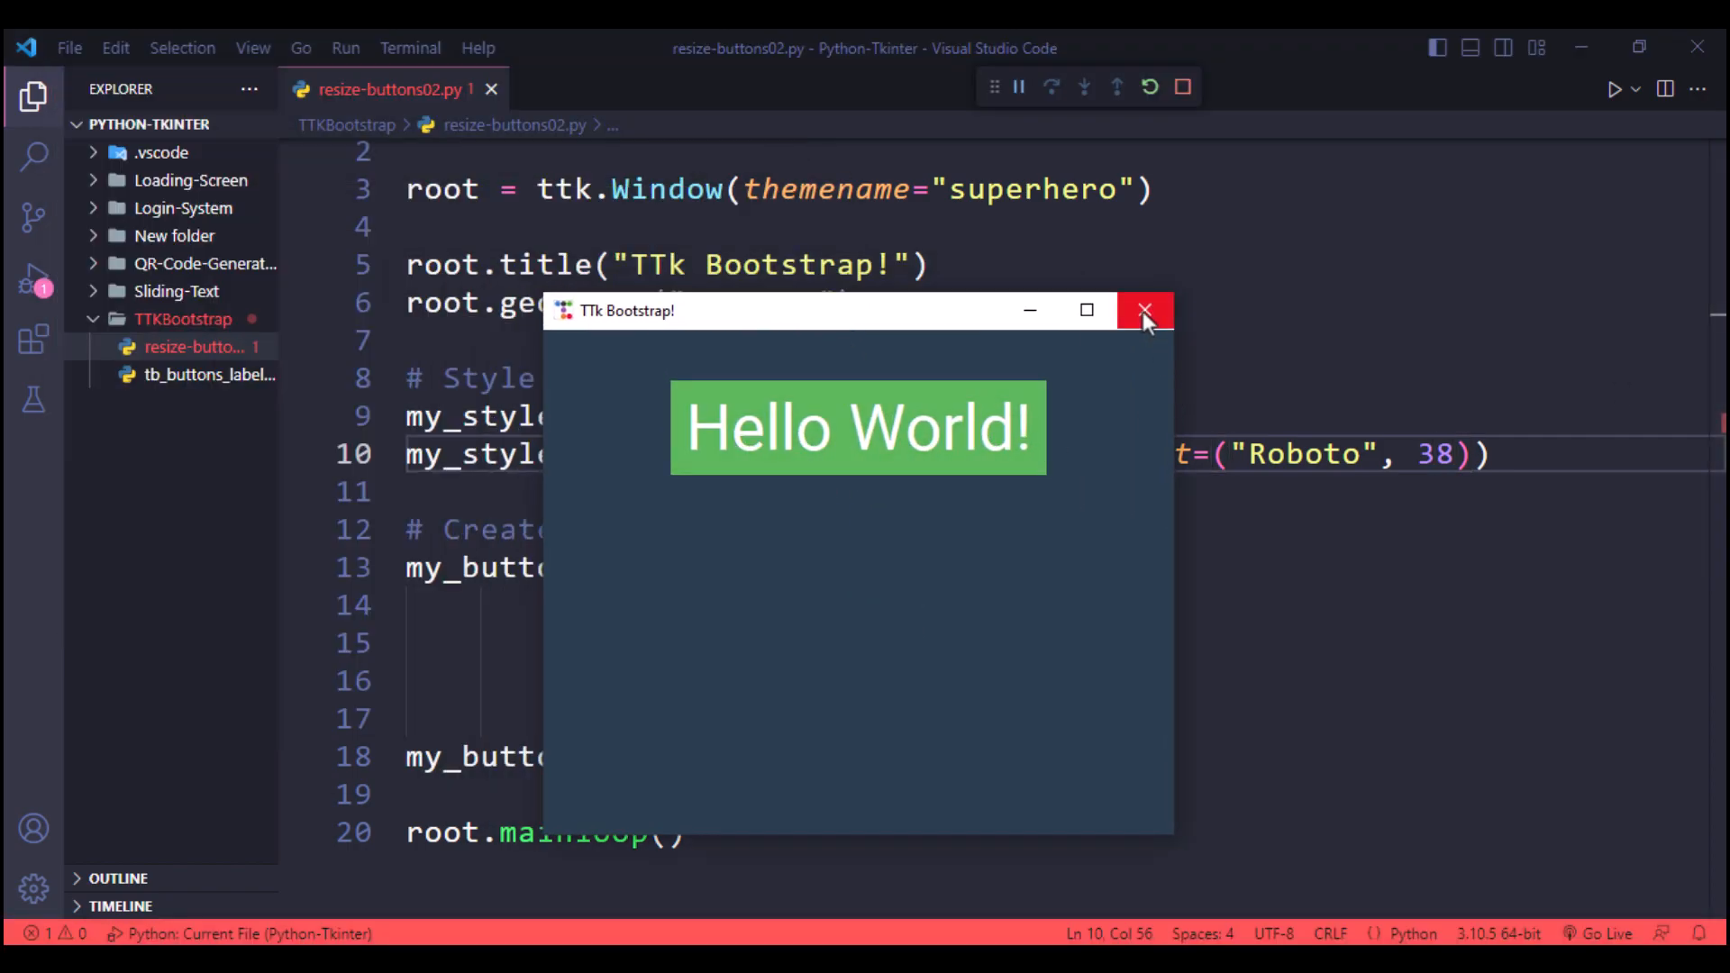
click(1144, 310)
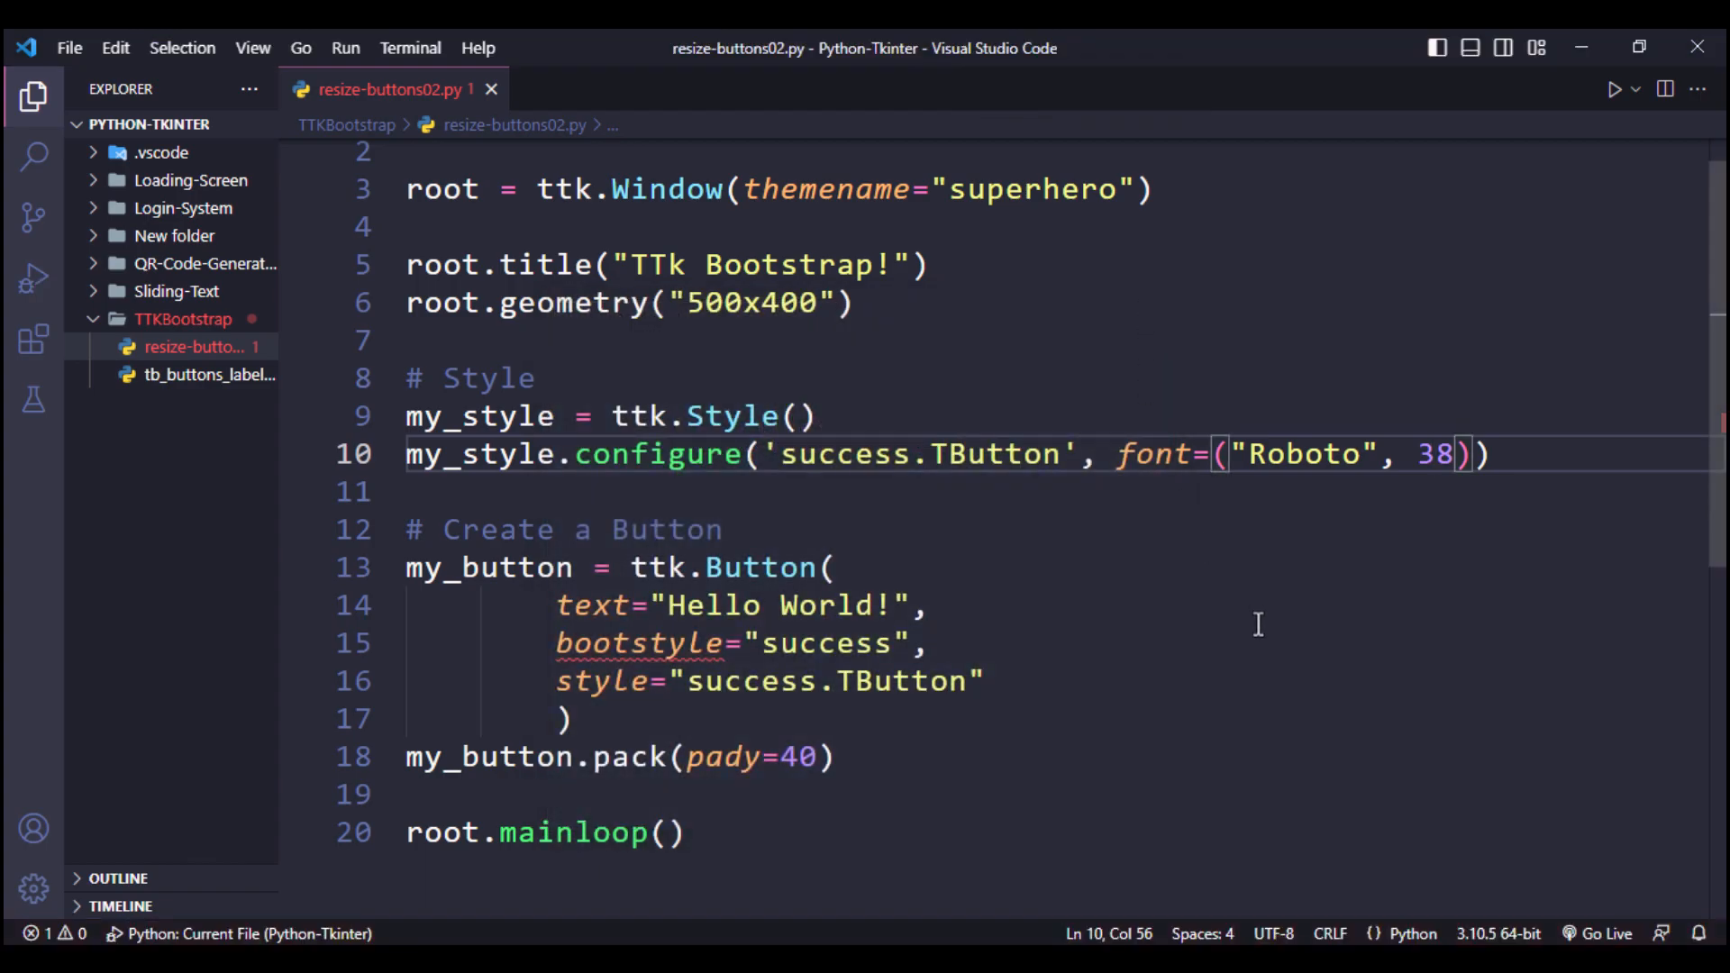
Rename both styles to warning.Outline.TButton and run the script to show the outlined button.
text(Outline)
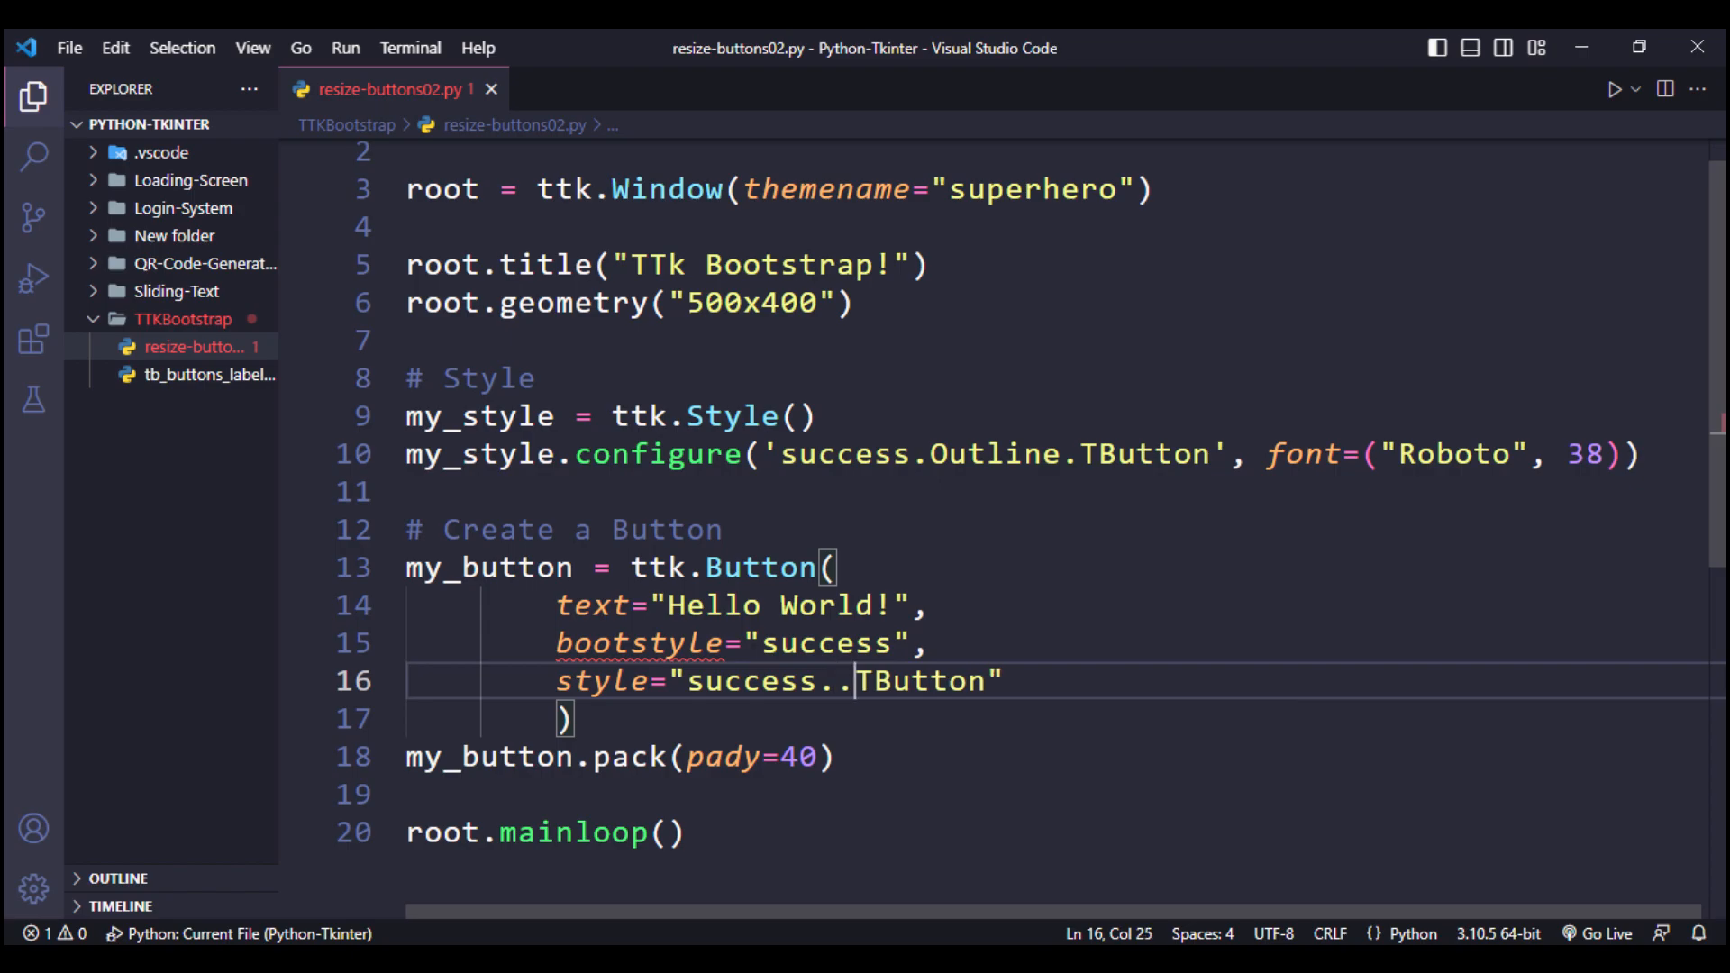
text(Outline)
text(width=20)
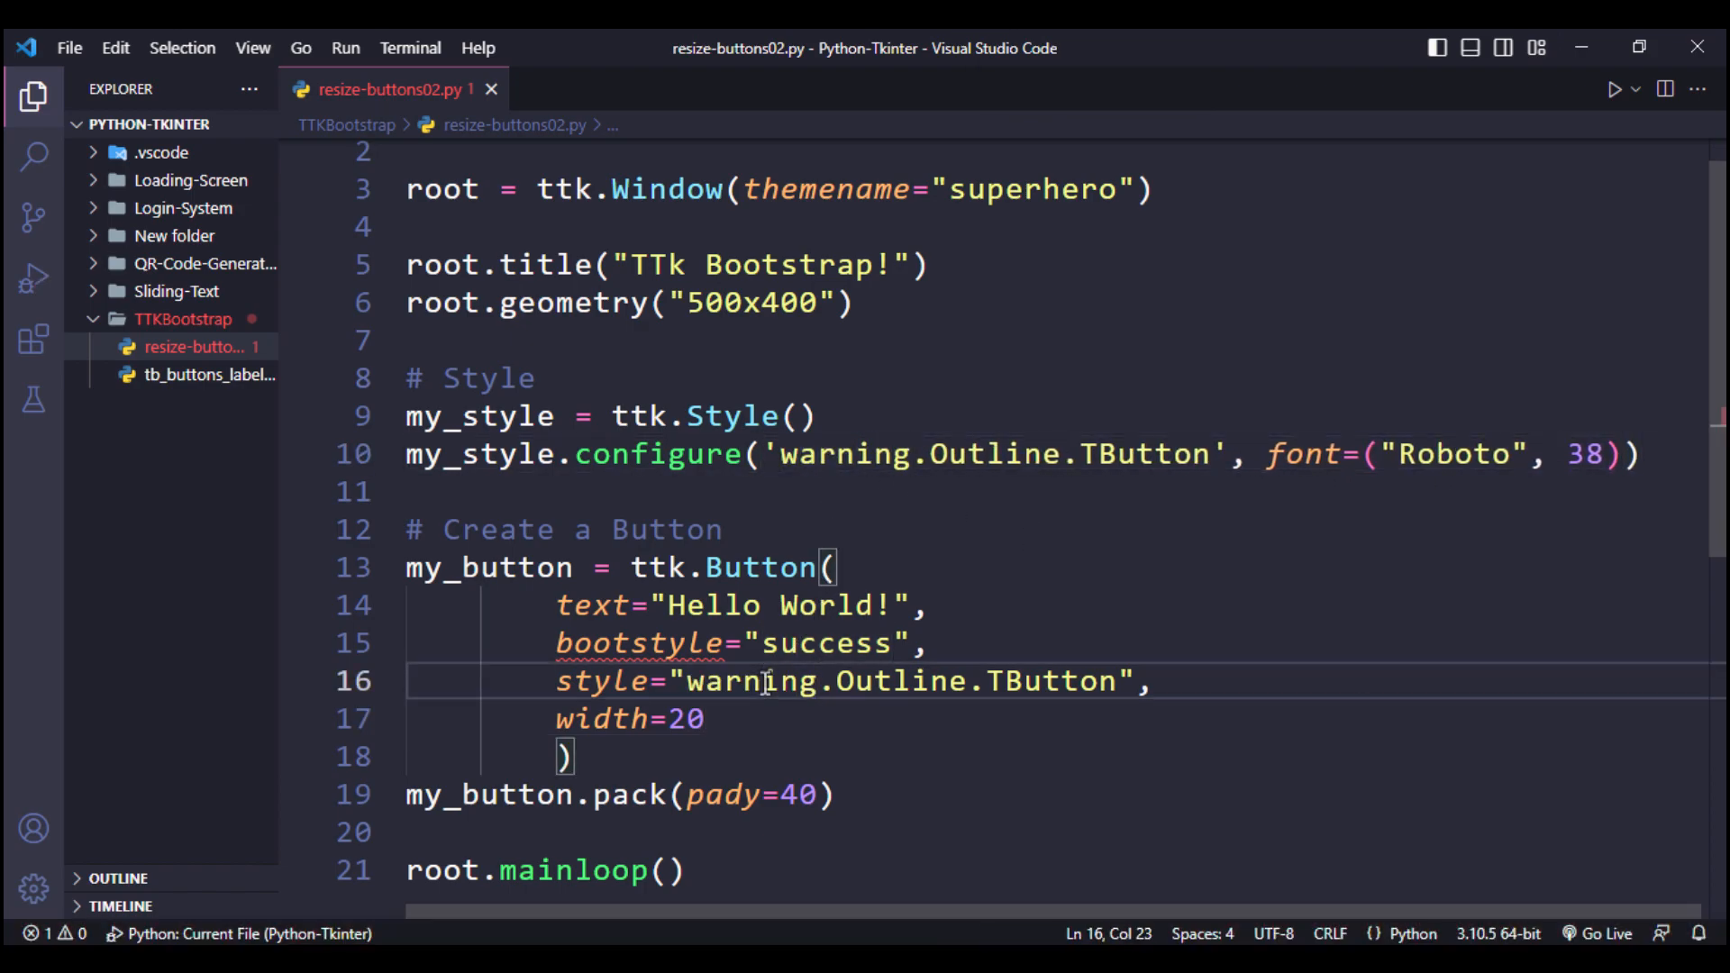
click(1641, 89)
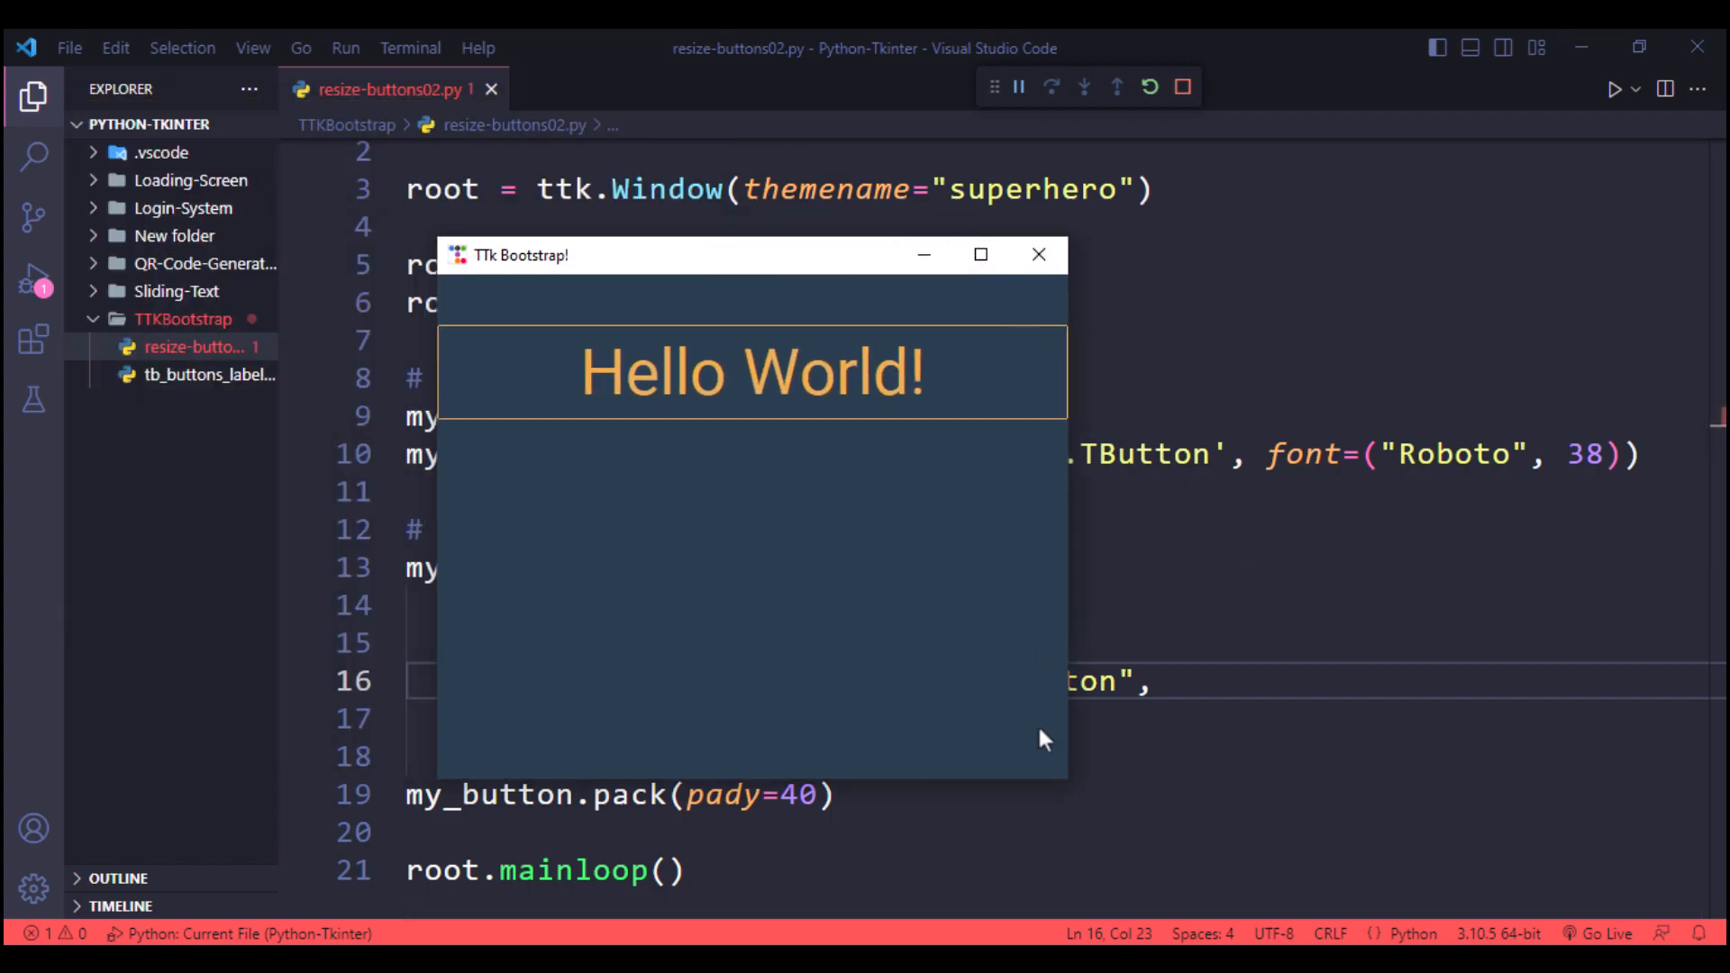